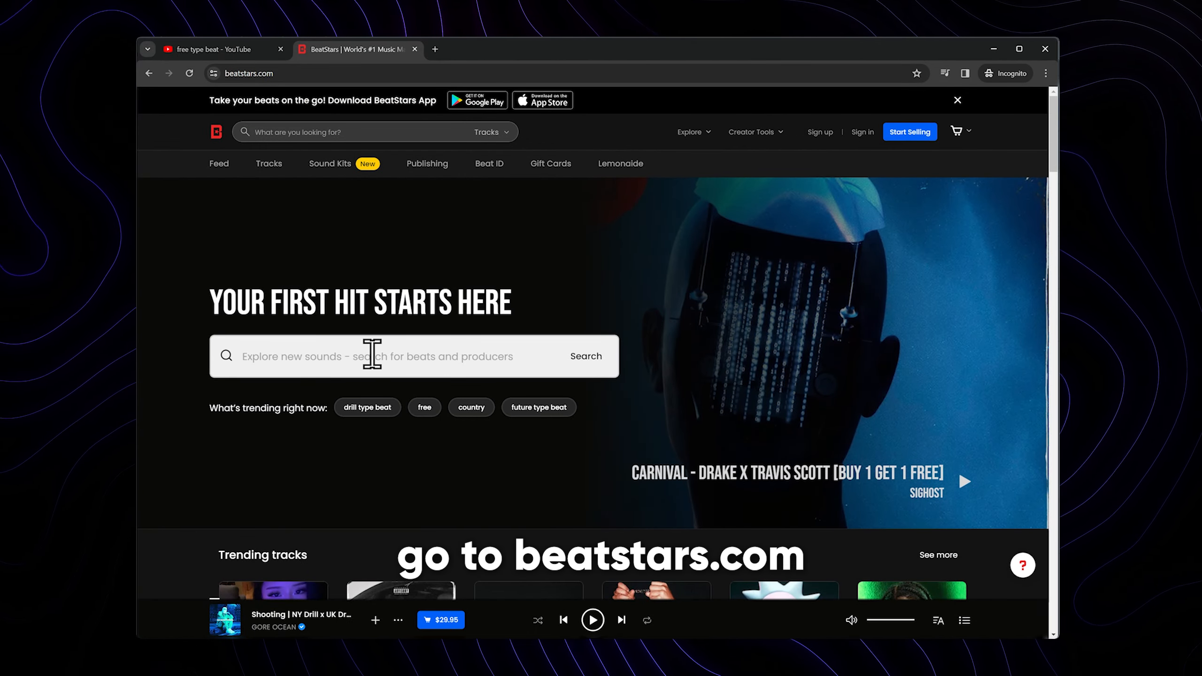
Search BeatStars for 'drill type beat' showing only free beats.
{"action": "left_click", "coordinate": [366, 406]}
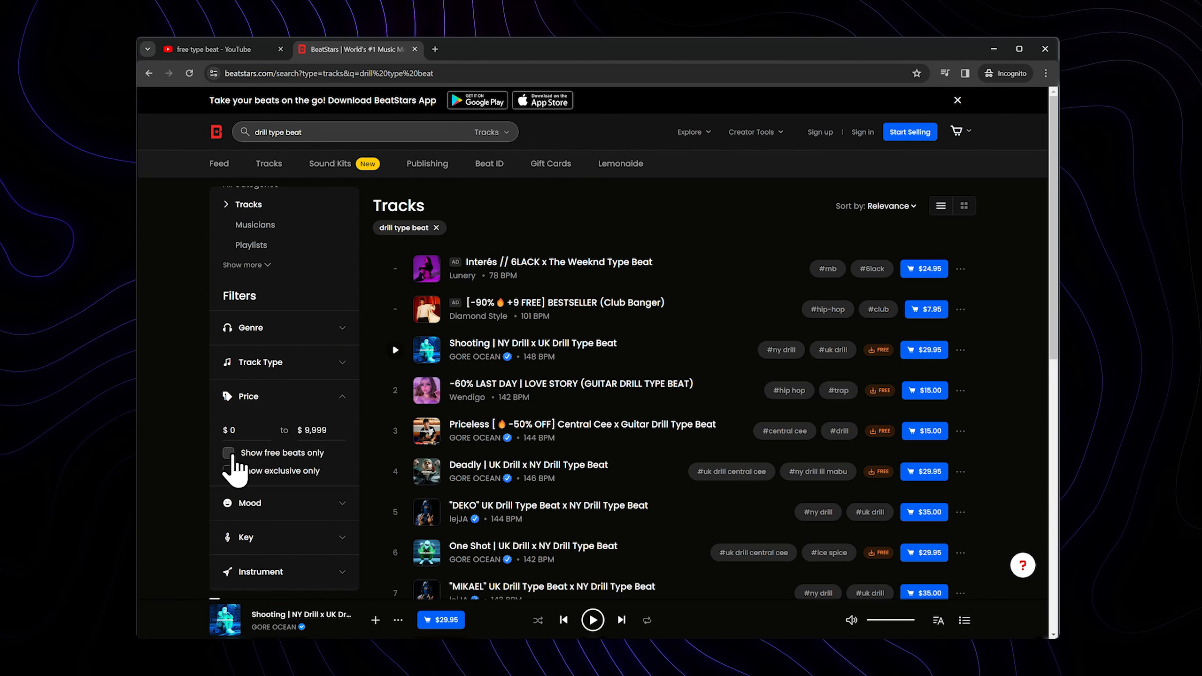
{"action": "left_click", "coordinate": [532, 343]}
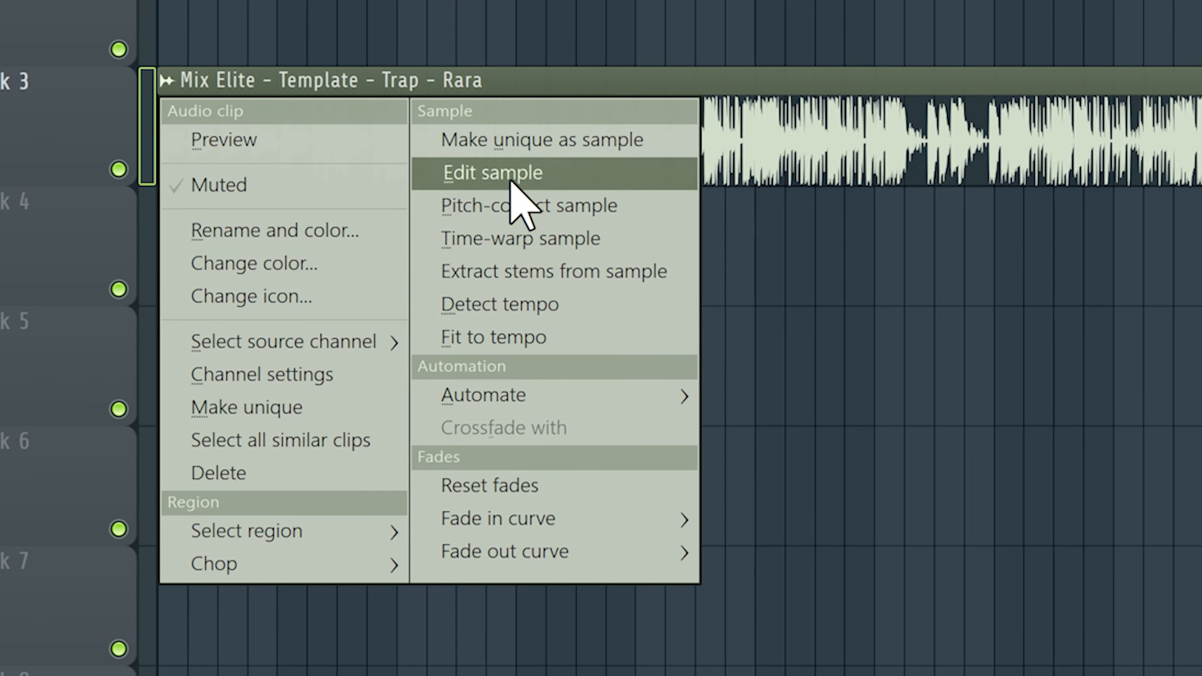
Extract only the Drums stem from the beat clip into its own track.
{"action": "left_click", "coordinate": [553, 272]}
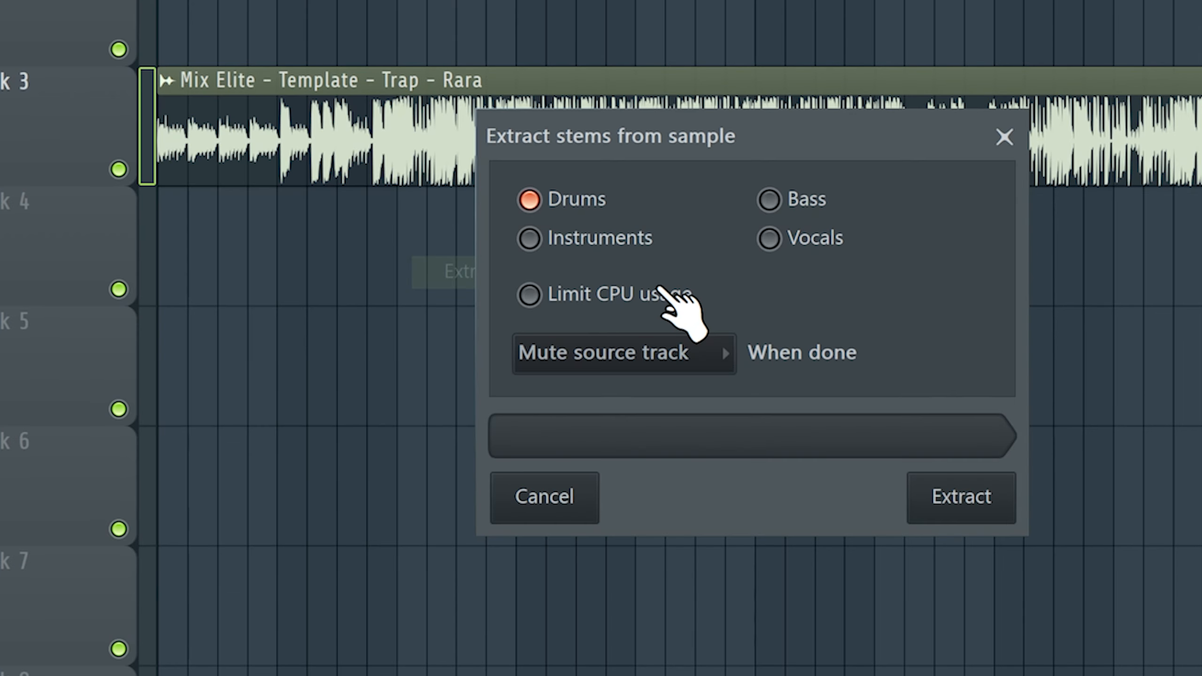
{"action": "left_click", "coordinate": [959, 497]}
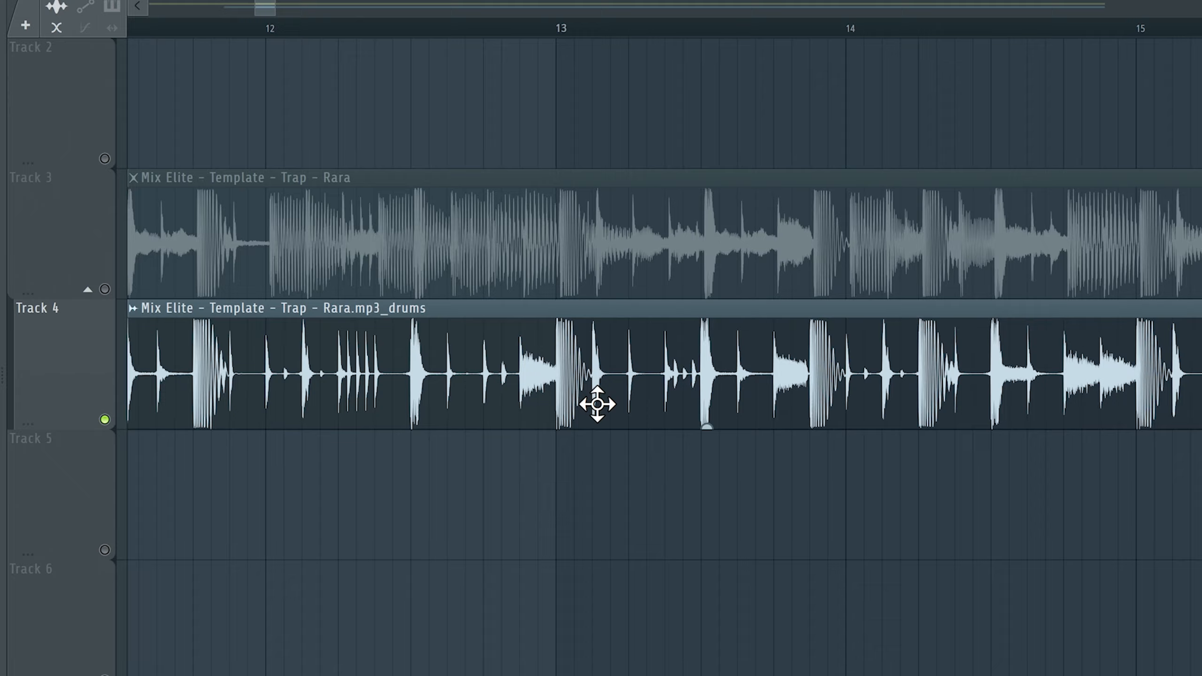
Scroll the playlist to view the extracted drums clip on Track 4.
{"action": "scroll", "scroll_direction": "right", "scroll_amount": 3}
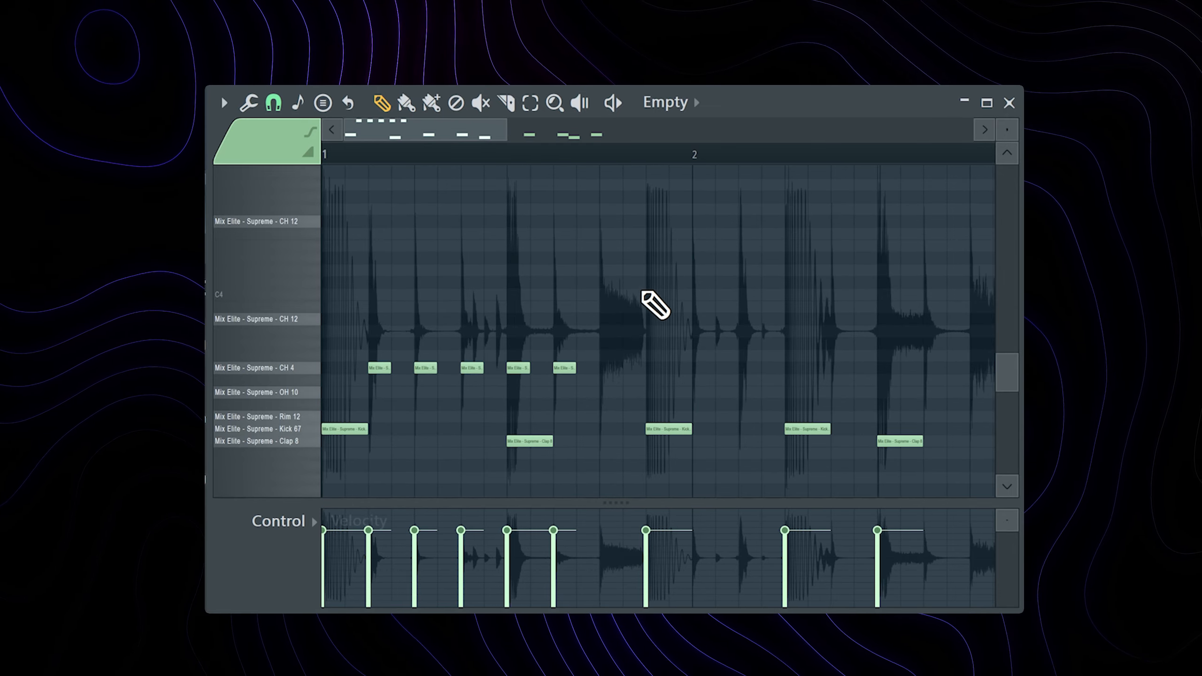
{"action": "mouse_move", "coordinate": [609, 422]}
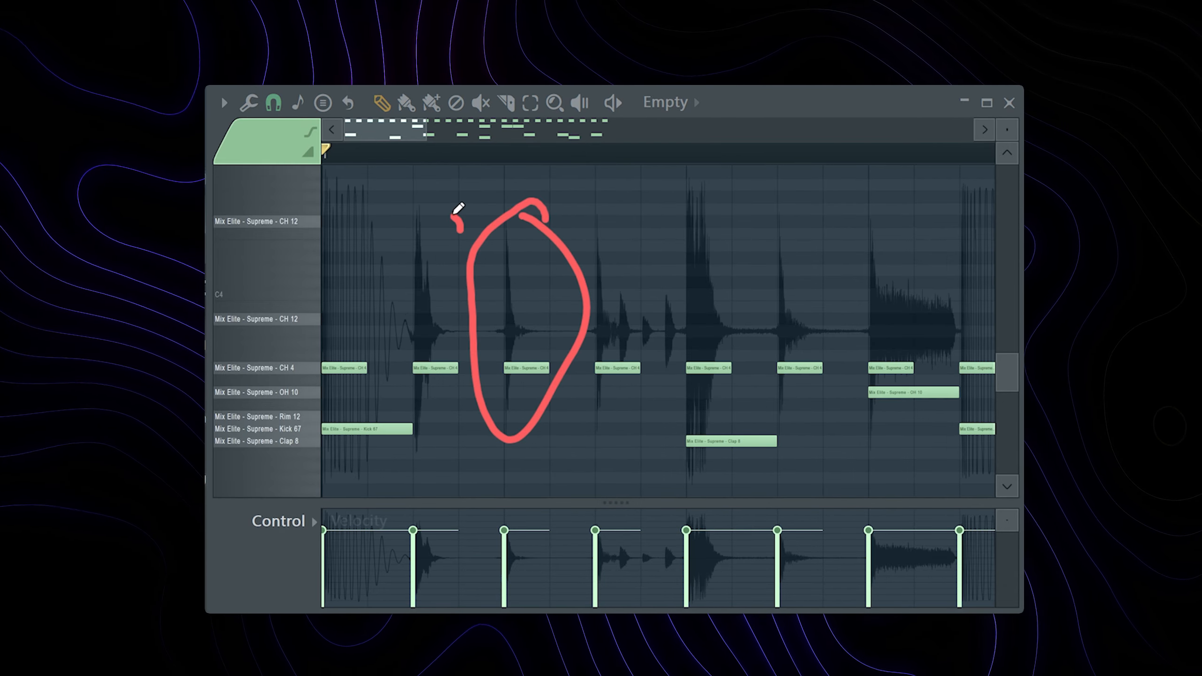
Place another FPC drum note aligned with the ghosted drums waveform.
{"action": "left_click", "coordinate": [456, 416]}
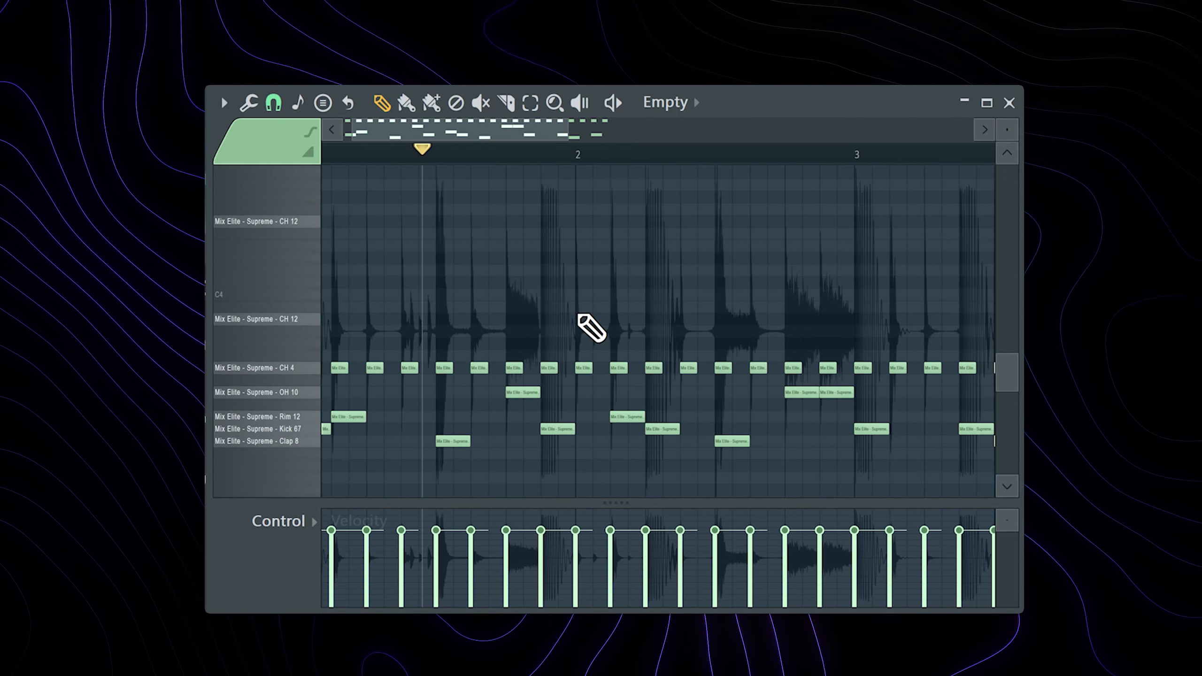
{"action": "mouse_move", "coordinate": [571, 142]}
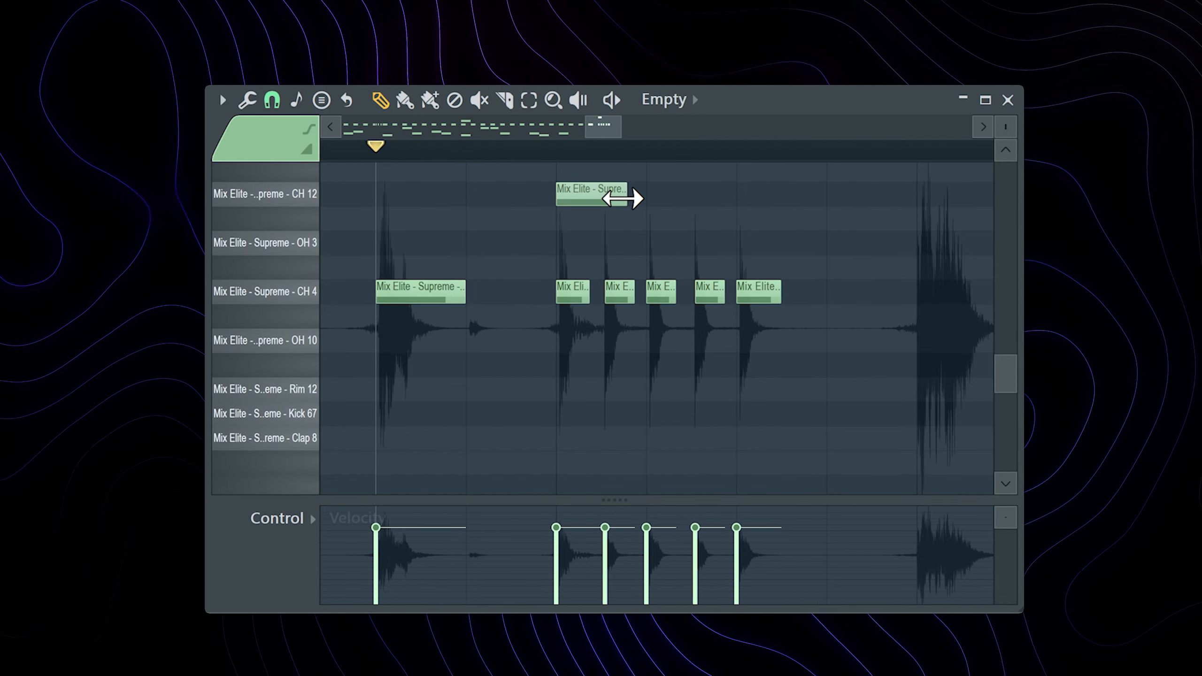
Trim the CH 12 hi-hat note in bar 4 to a shorter length.
{"action": "left_click", "coordinate": [463, 148]}
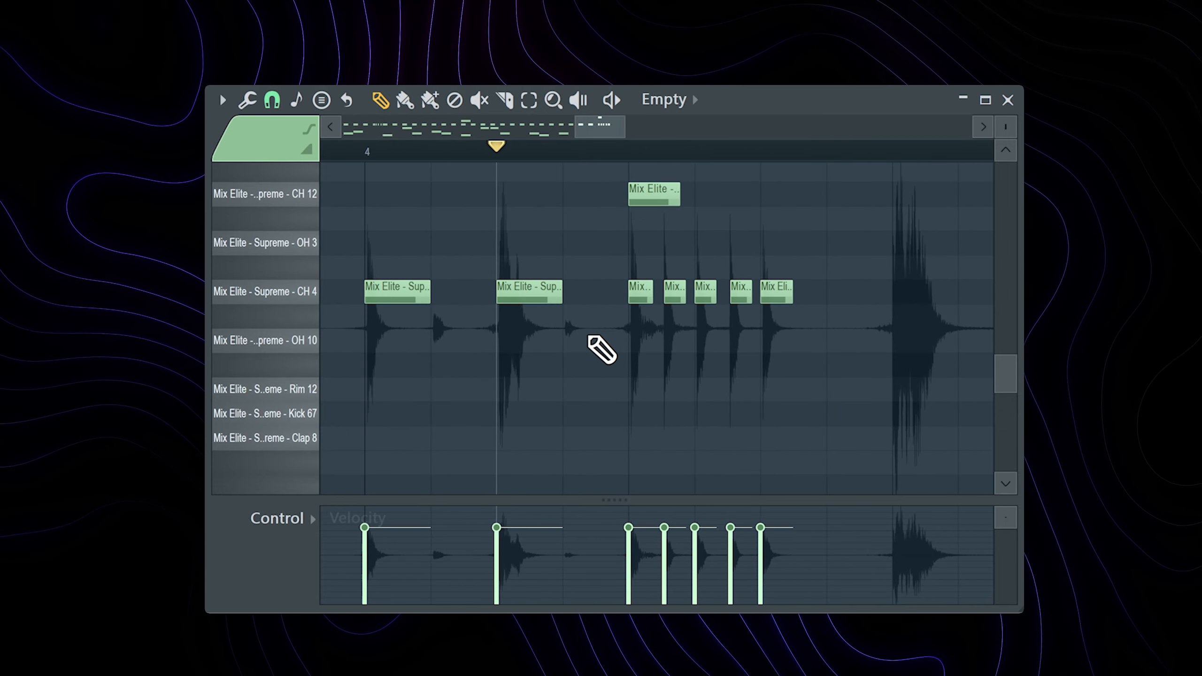
{"action": "mouse_move", "coordinate": [630, 201]}
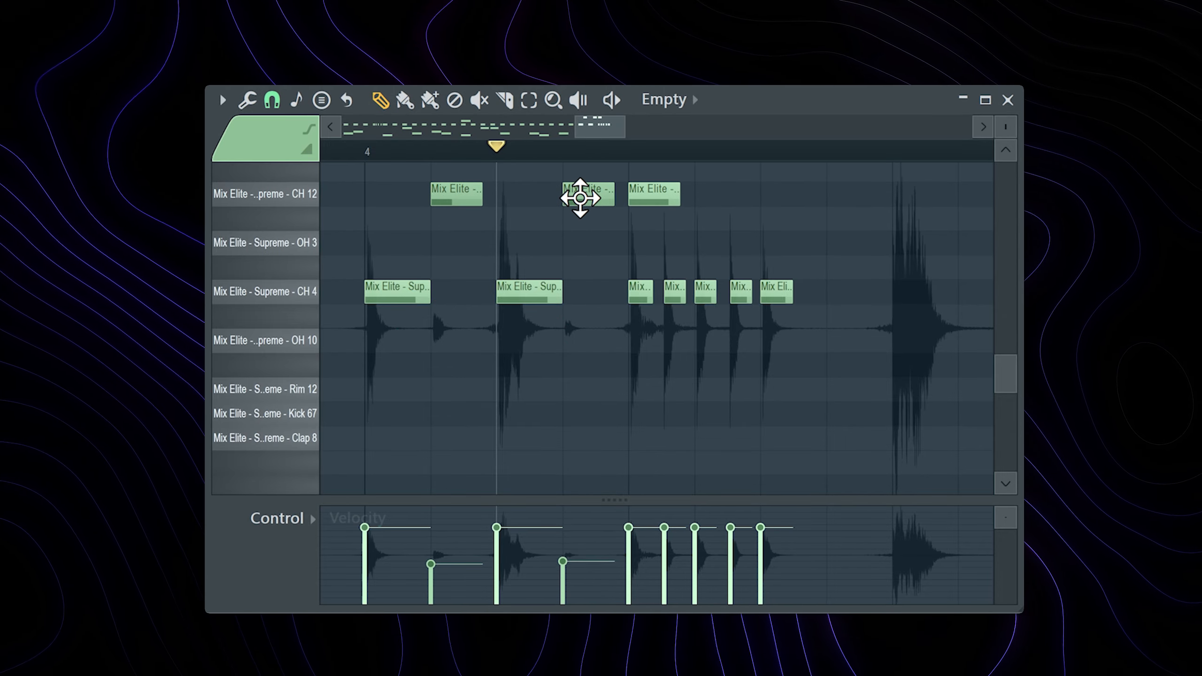
Raise the Note fine pitch of the red CH 12 hits in the event lane.
{"action": "left_click", "coordinate": [278, 517]}
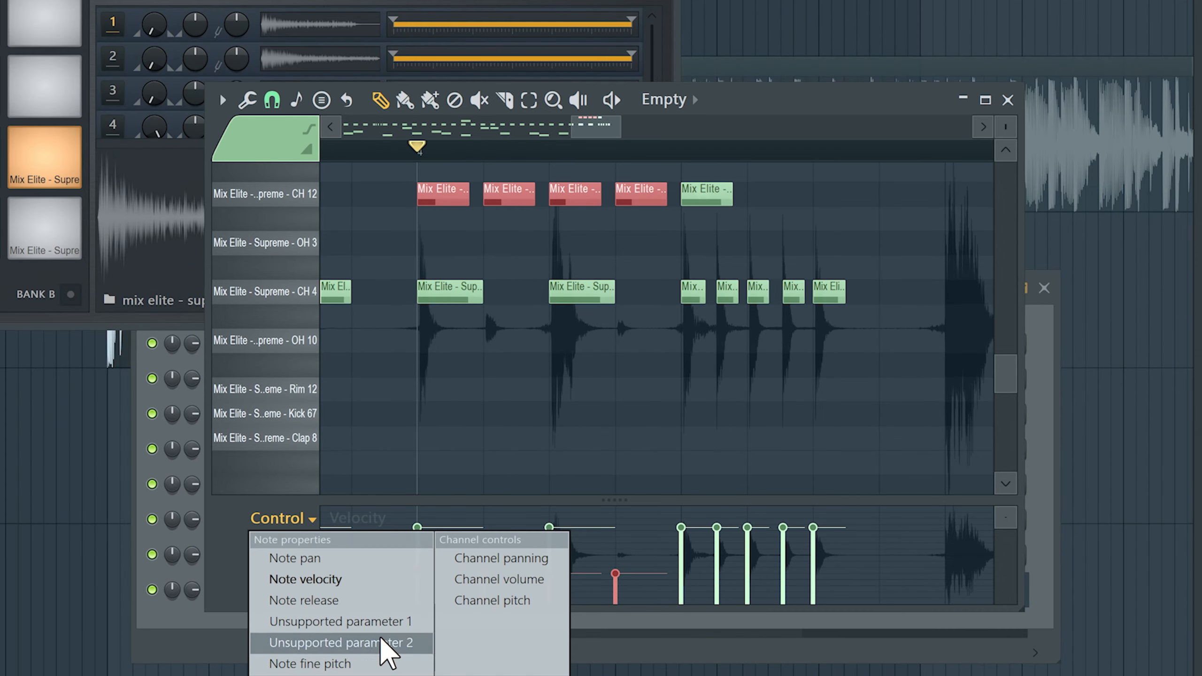
{"action": "left_click", "coordinate": [309, 663]}
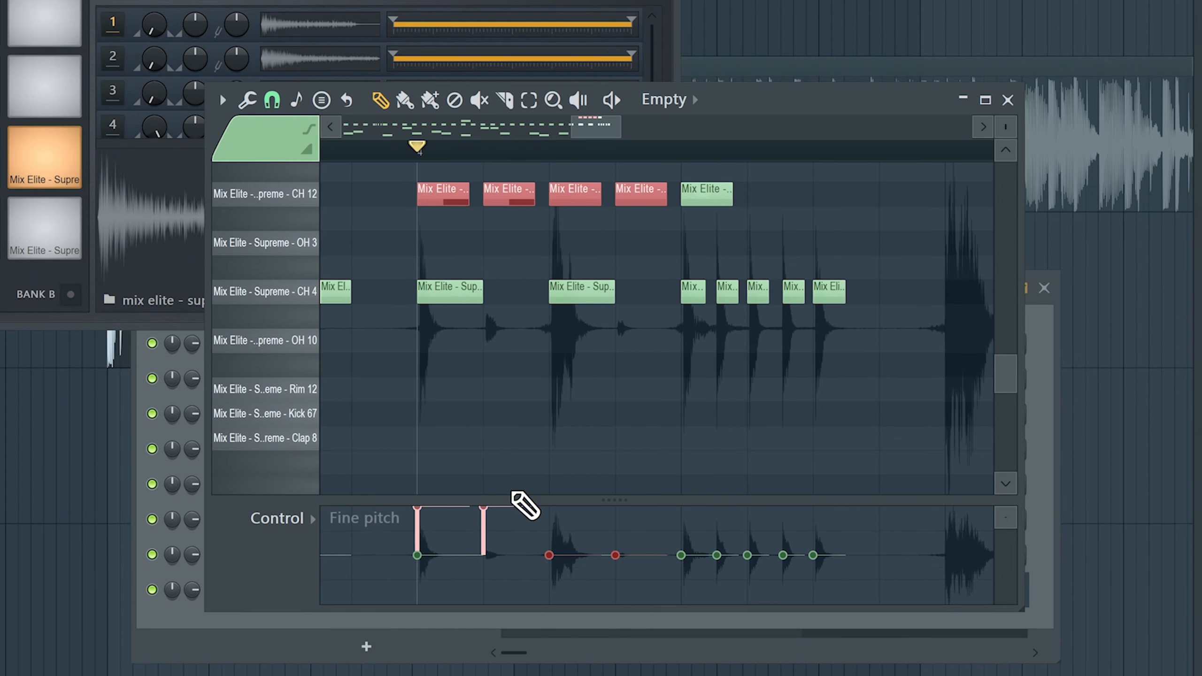
{"action": "left_click", "coordinate": [281, 519]}
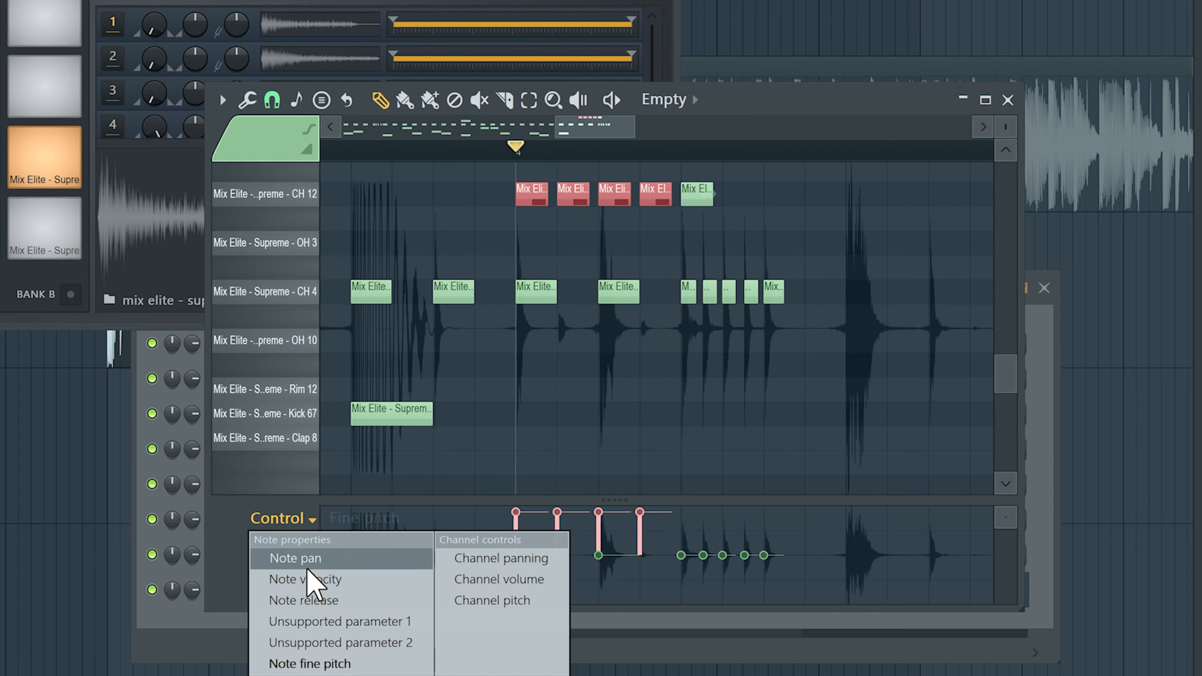
{"action": "left_click", "coordinate": [295, 558]}
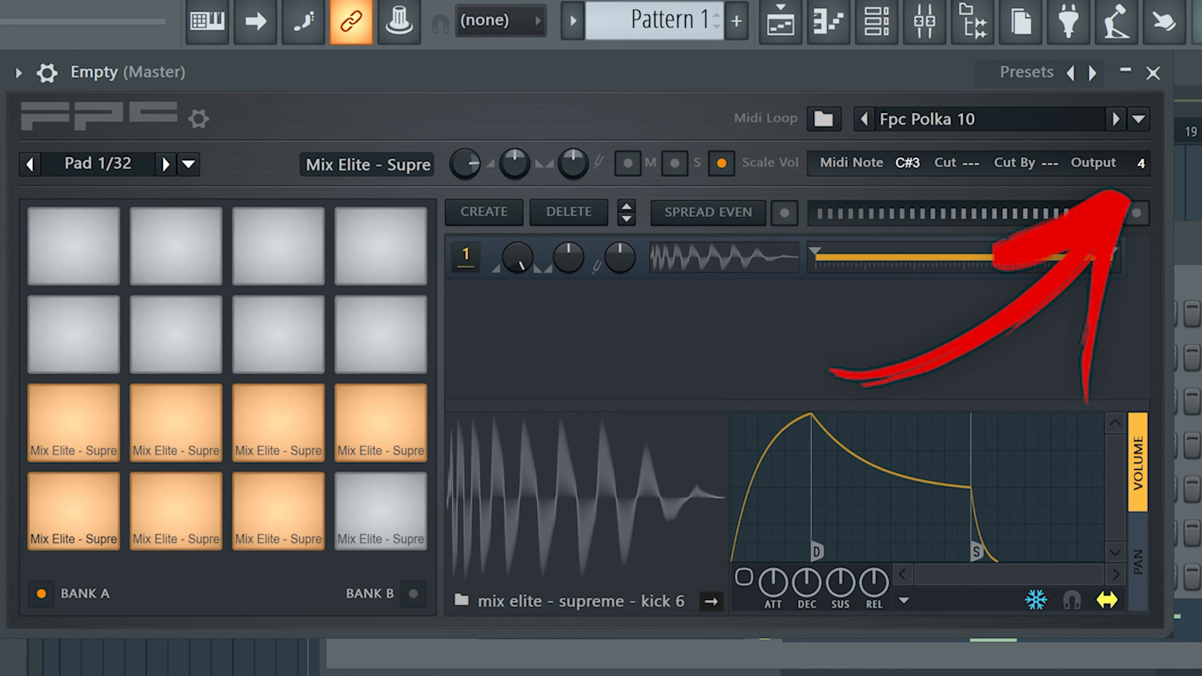
Route the FPC drums to mixer insert 5 and pick empty insert 7.
{"action": "left_click", "coordinate": [164, 163]}
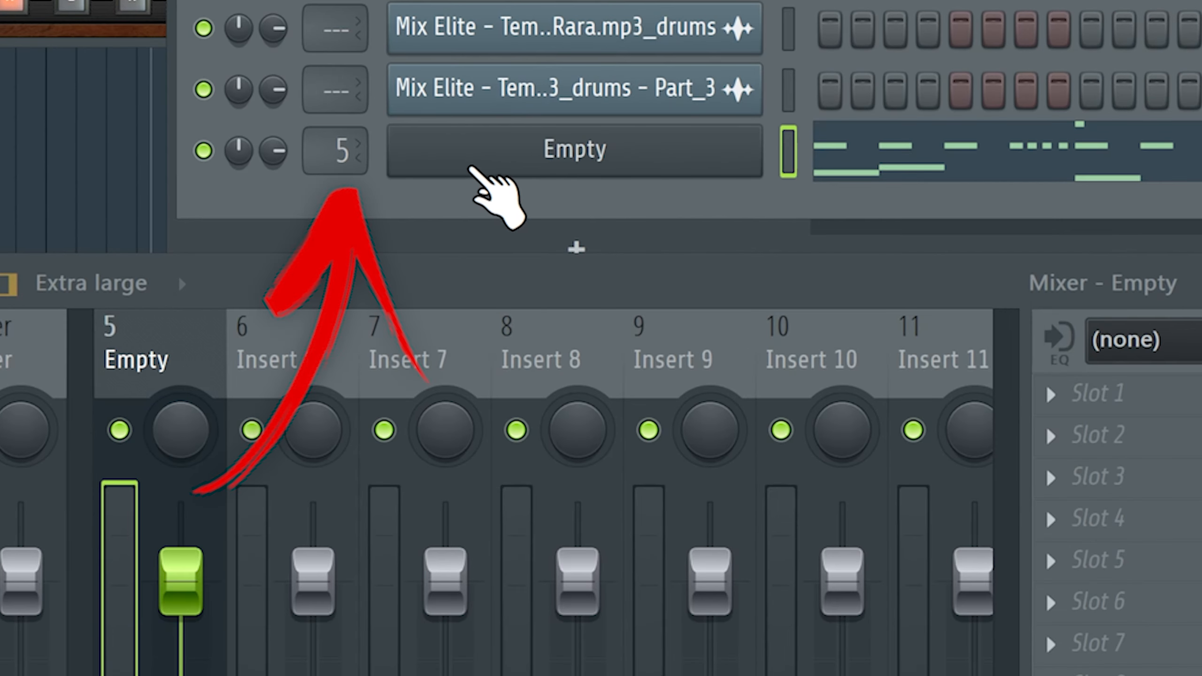
{"action": "mouse_move", "coordinate": [291, 330]}
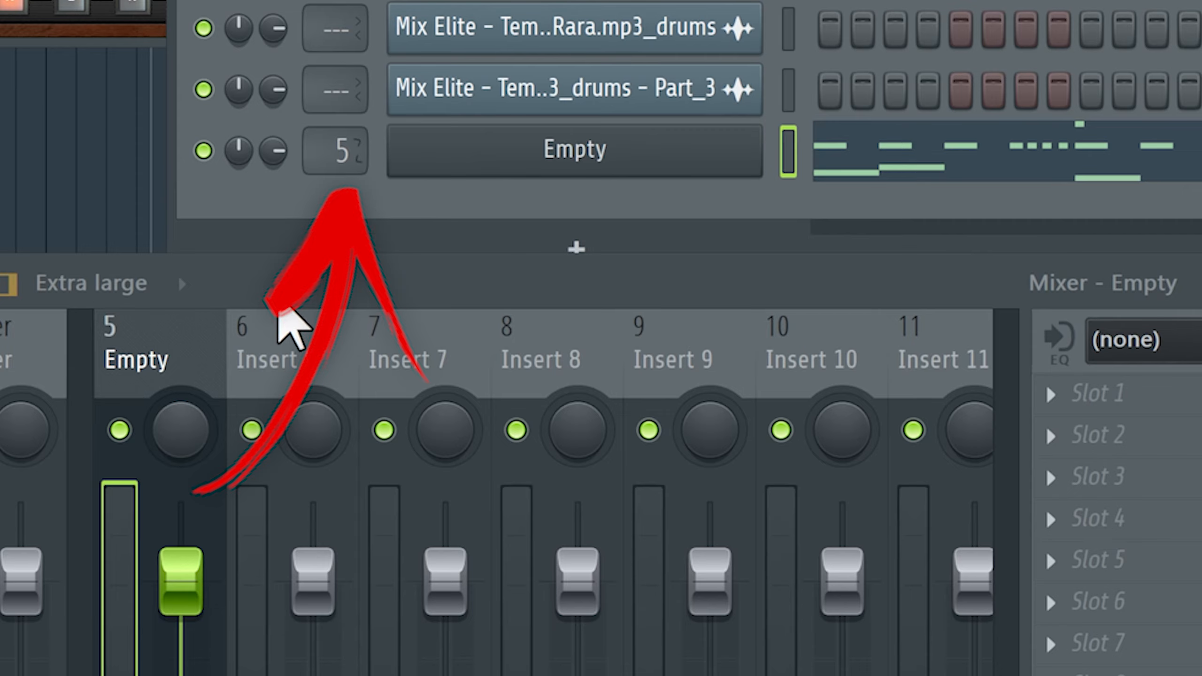
{"action": "mouse_move", "coordinate": [195, 353]}
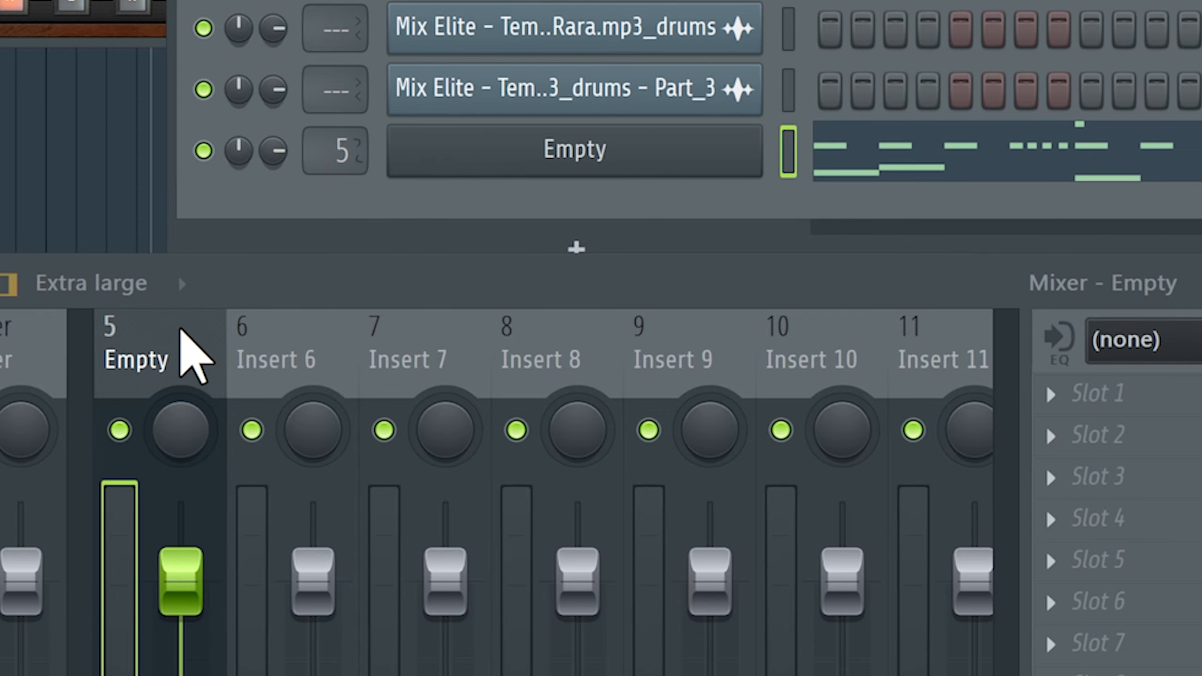
{"action": "double_click", "coordinate": [573, 149]}
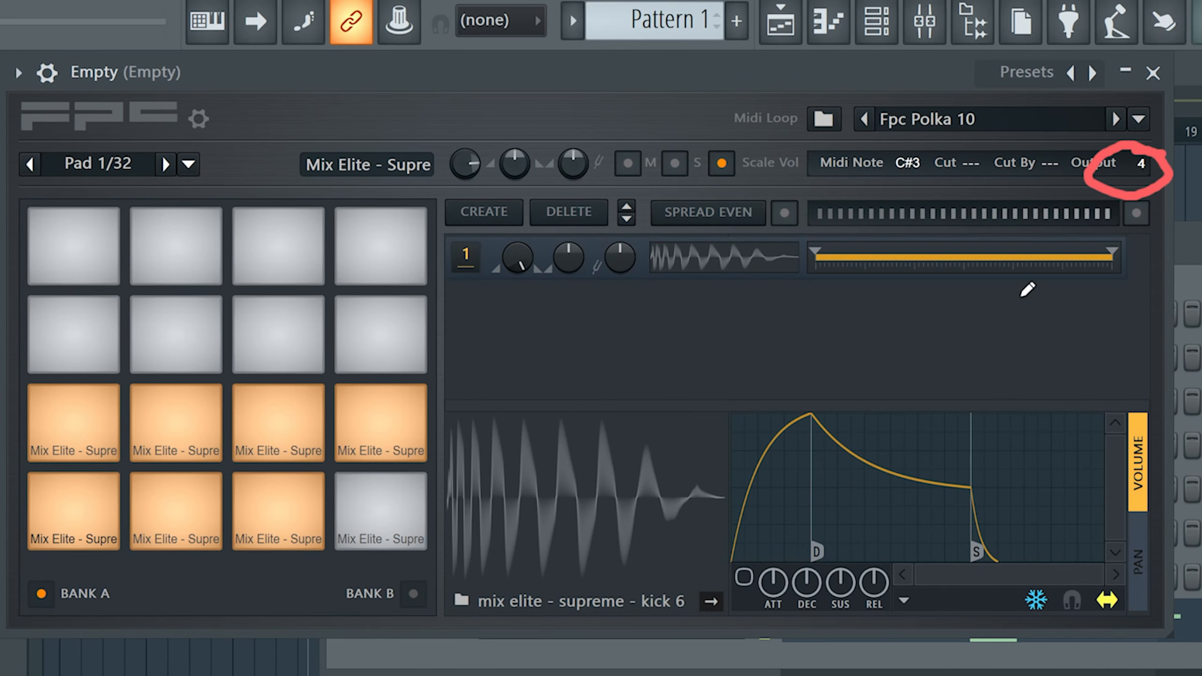
{"action": "mouse_move", "coordinate": [284, 545]}
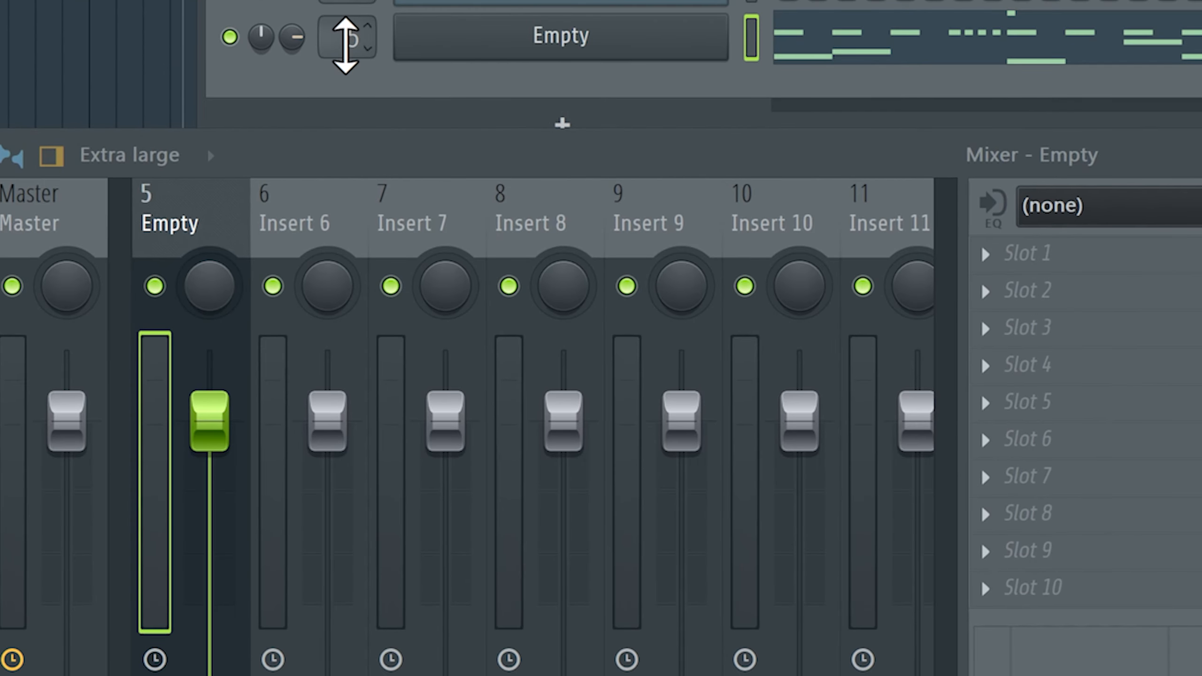
{"action": "mouse_move", "coordinate": [602, 245]}
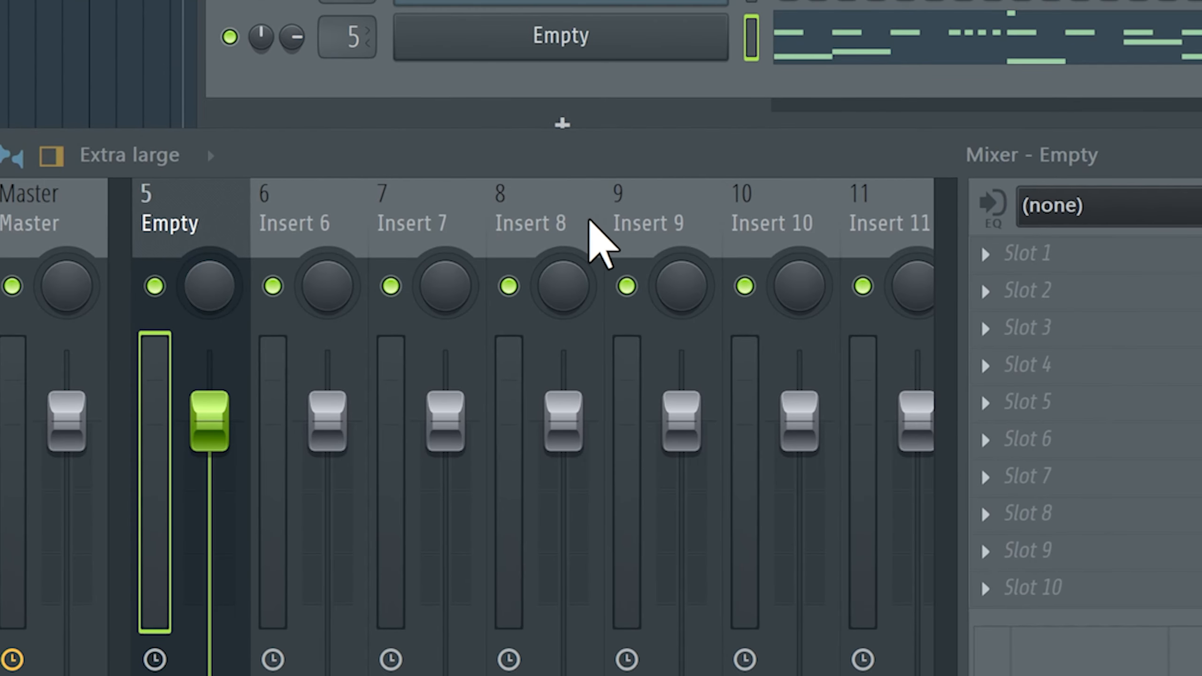
{"action": "mouse_move", "coordinate": [663, 199]}
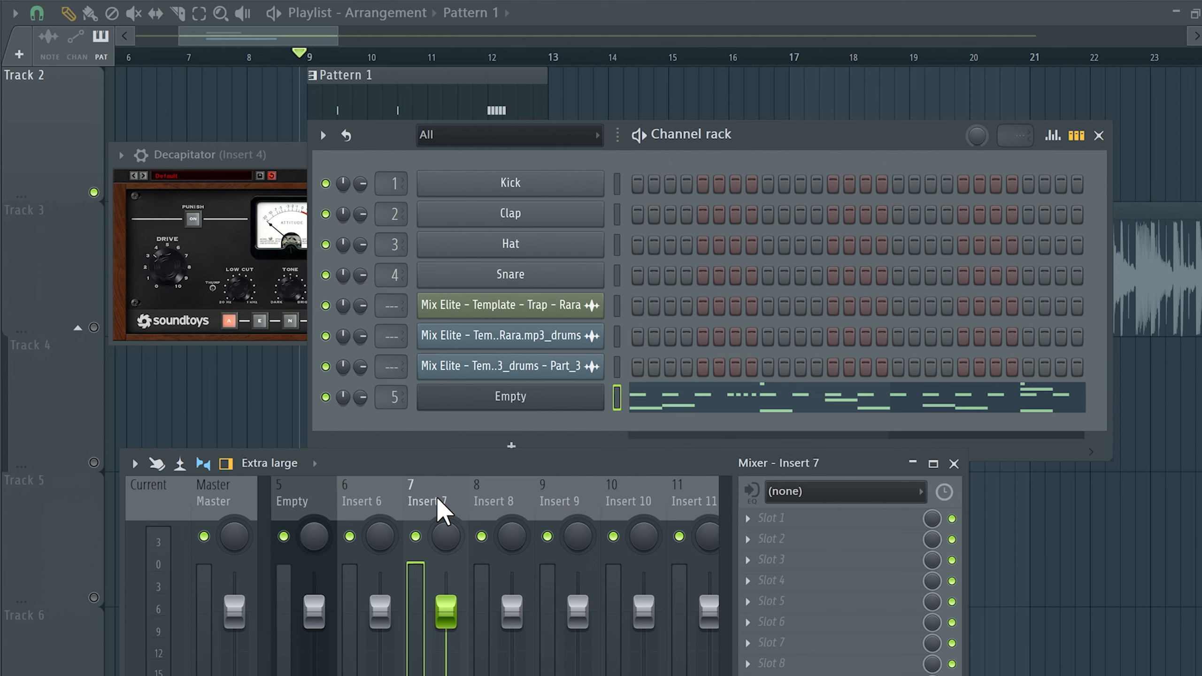
{"action": "left_click", "coordinate": [560, 499]}
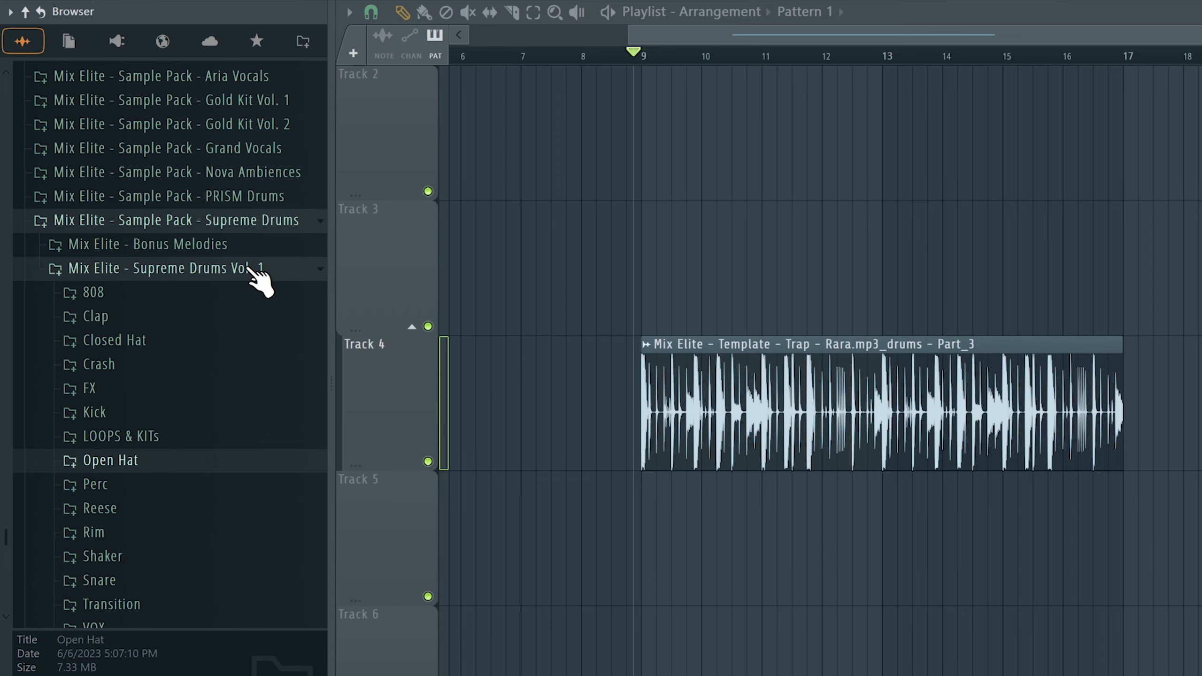
Collapse the Supreme Drums Vol. 1 folder in the Browser.
{"action": "left_click", "coordinate": [161, 269]}
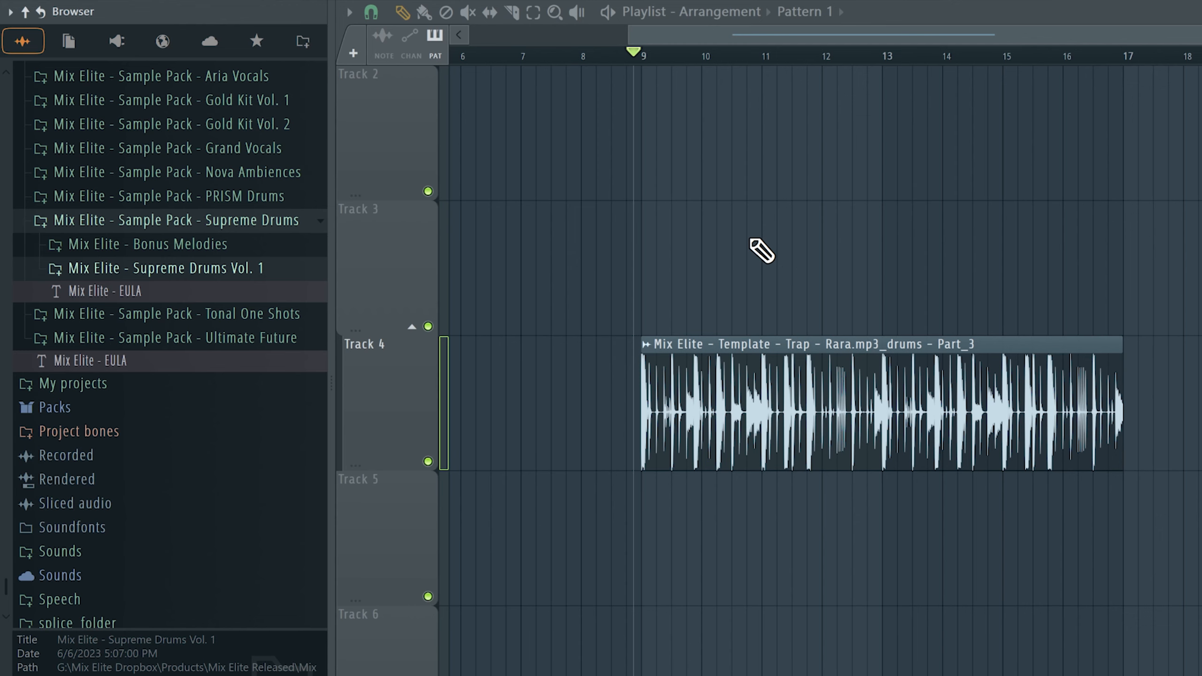
{"action": "left_click", "coordinate": [165, 268]}
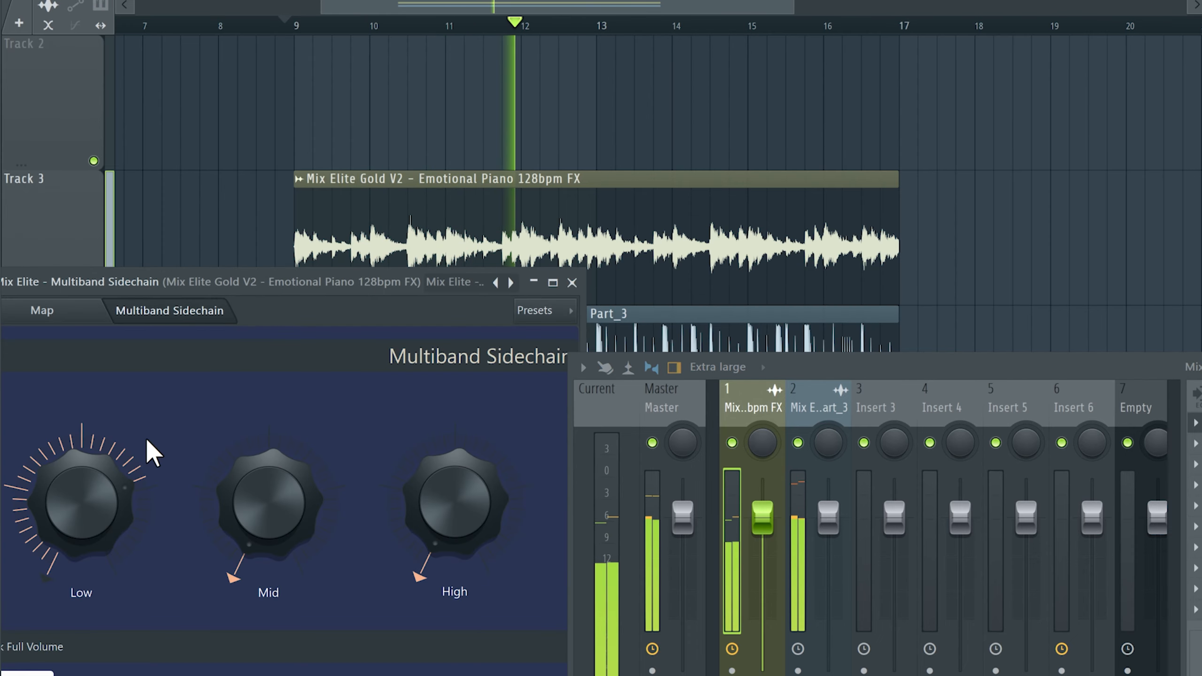
Adjust the low band of Multiband Sidechain on the piano insert.
{"action": "left_click", "coordinate": [572, 282]}
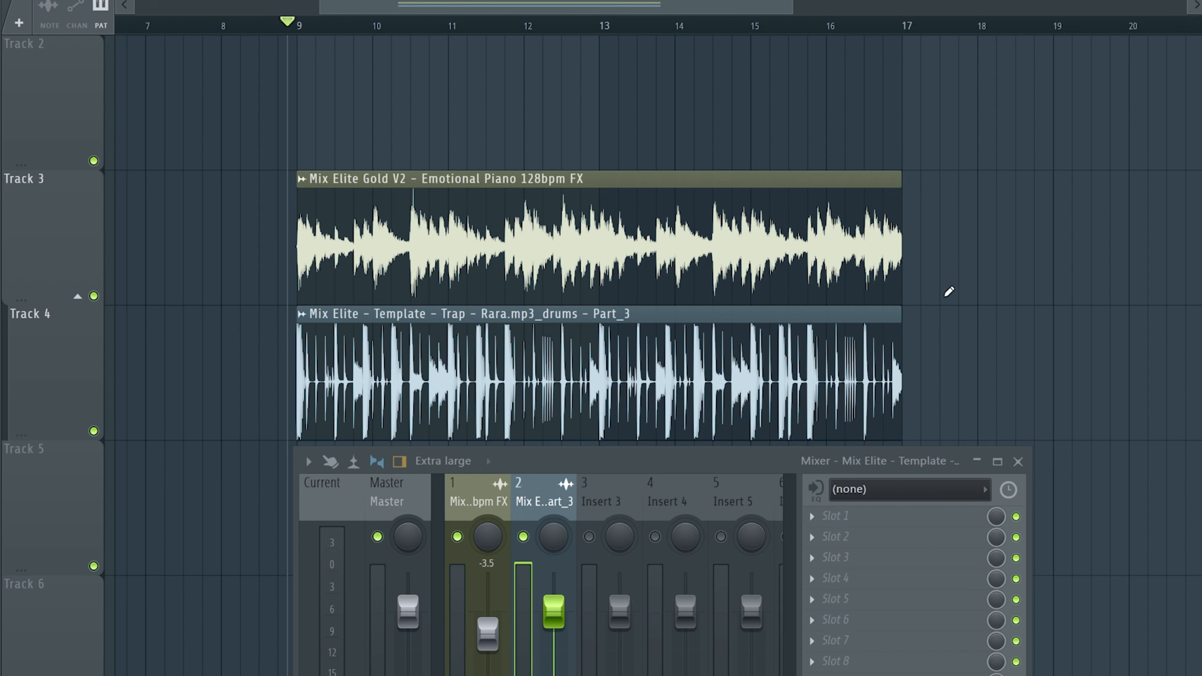
{"action": "mouse_move", "coordinate": [831, 415]}
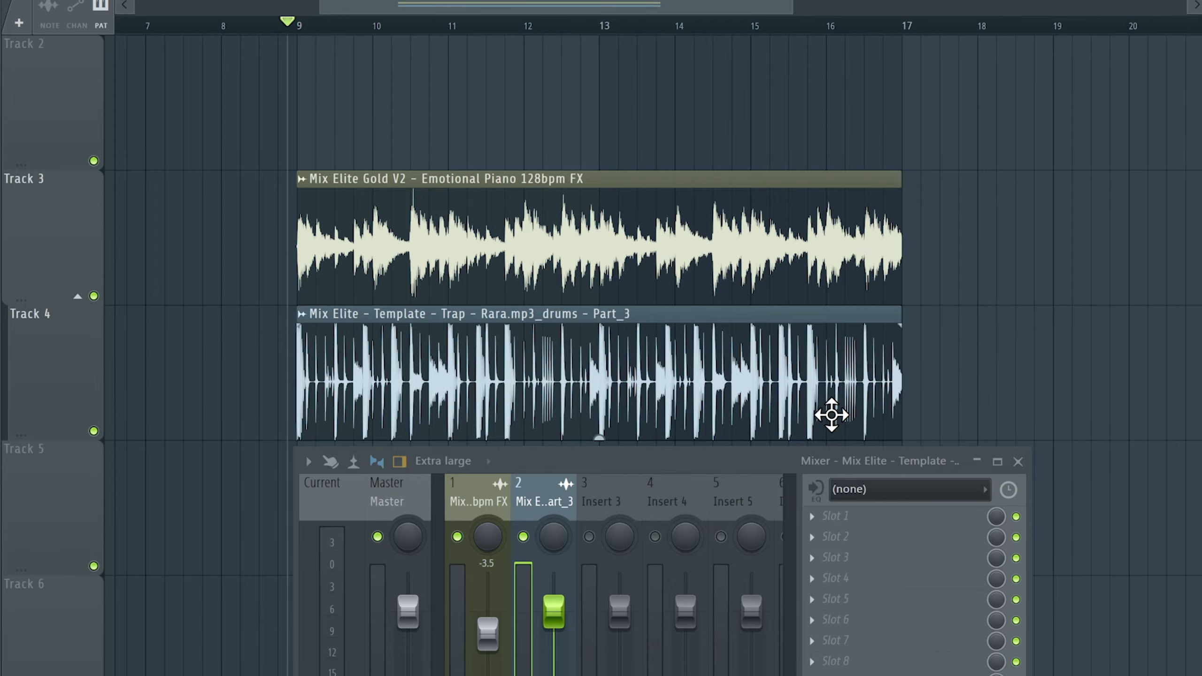
Sweep the Frequency Shifter on the drum Part_3 insert up past about 2457Hz.
{"action": "left_click", "coordinate": [836, 515]}
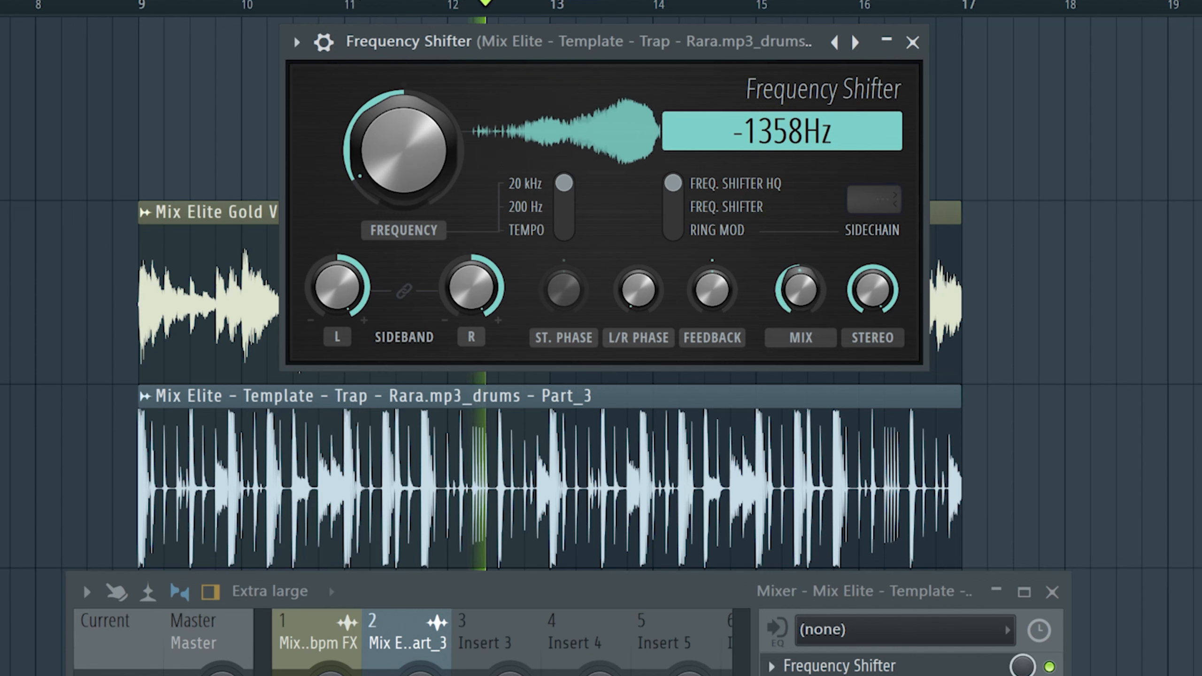
{"action": "left_click_drag", "start_coordinate": [403, 149], "coordinate": [404, 107]}
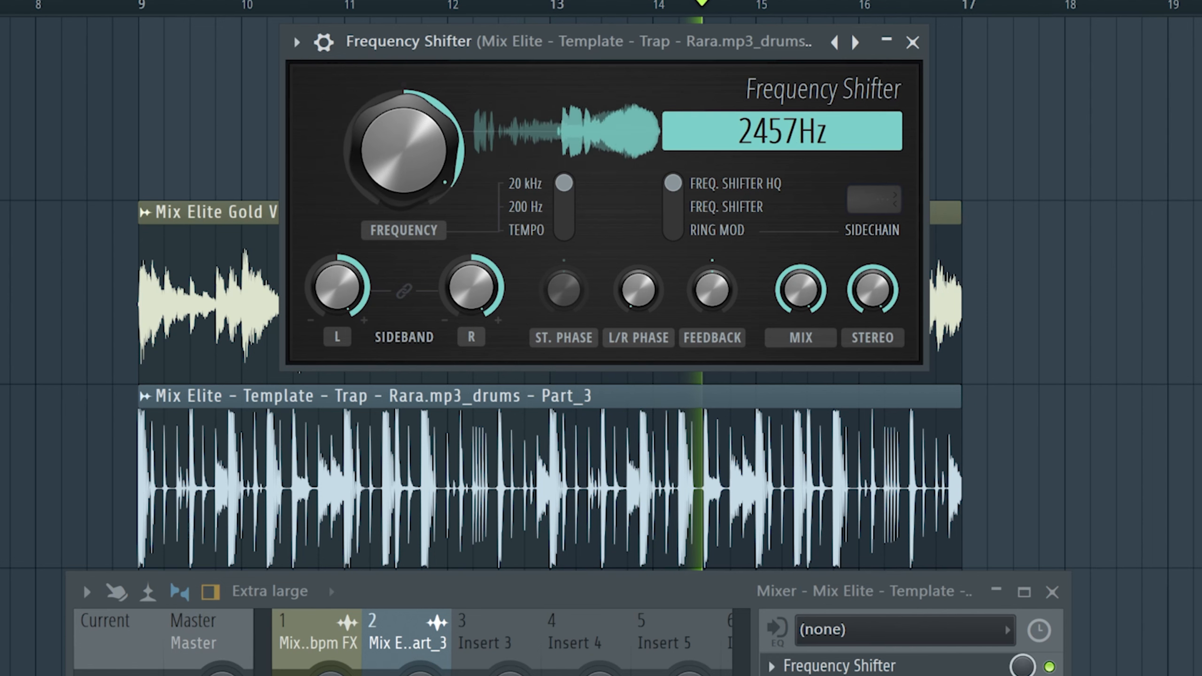
{"action": "left_click_drag", "start_coordinate": [405, 150], "coordinate": [368, 169]}
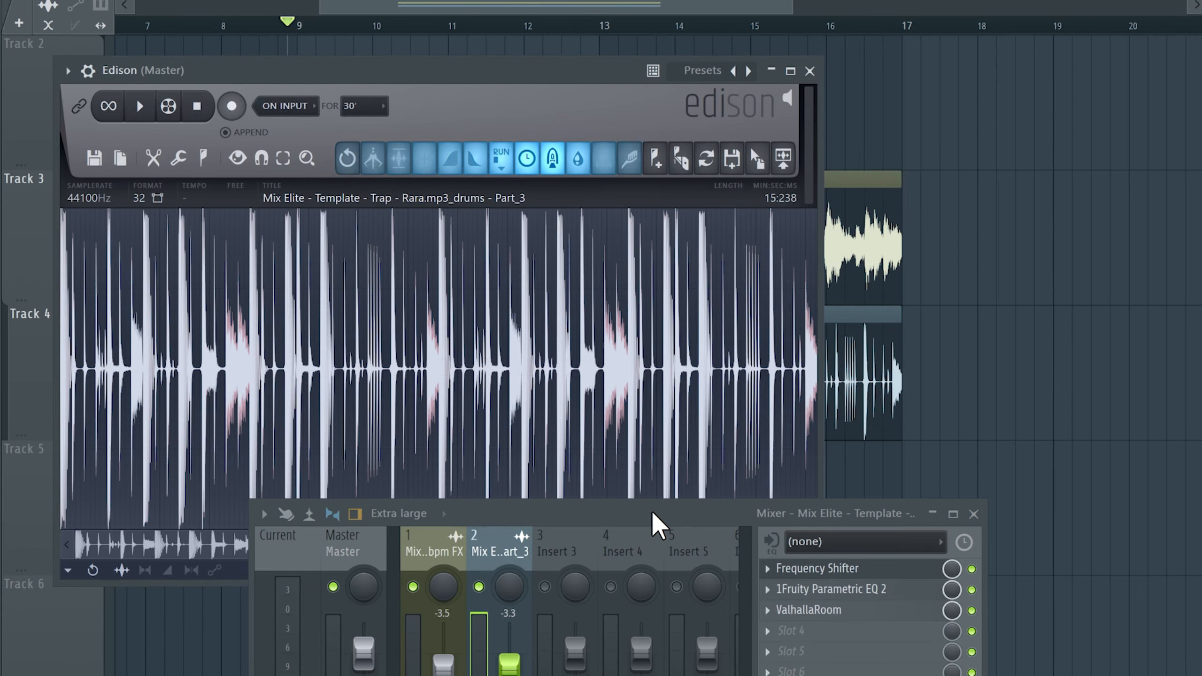
Switch Edison's display of the Part_3 drums stem from waveform to spectrogram.
{"action": "left_click", "coordinate": [602, 159]}
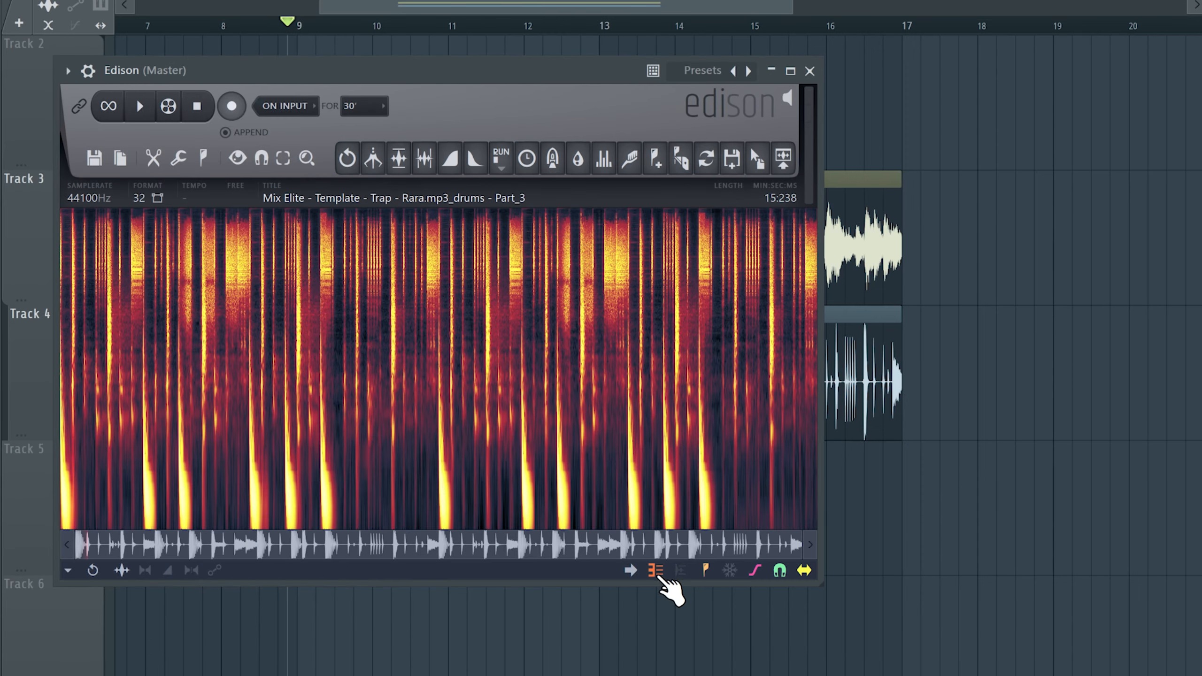
{"action": "mouse_move", "coordinate": [797, 551]}
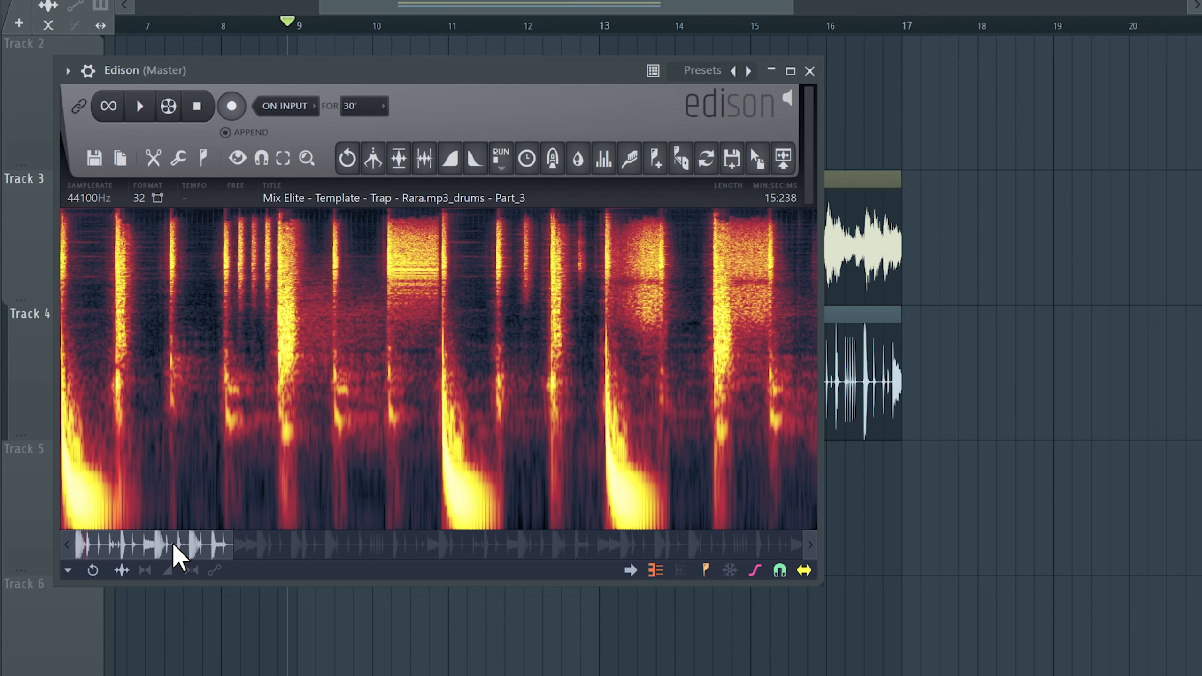
{"action": "mouse_move", "coordinate": [230, 549]}
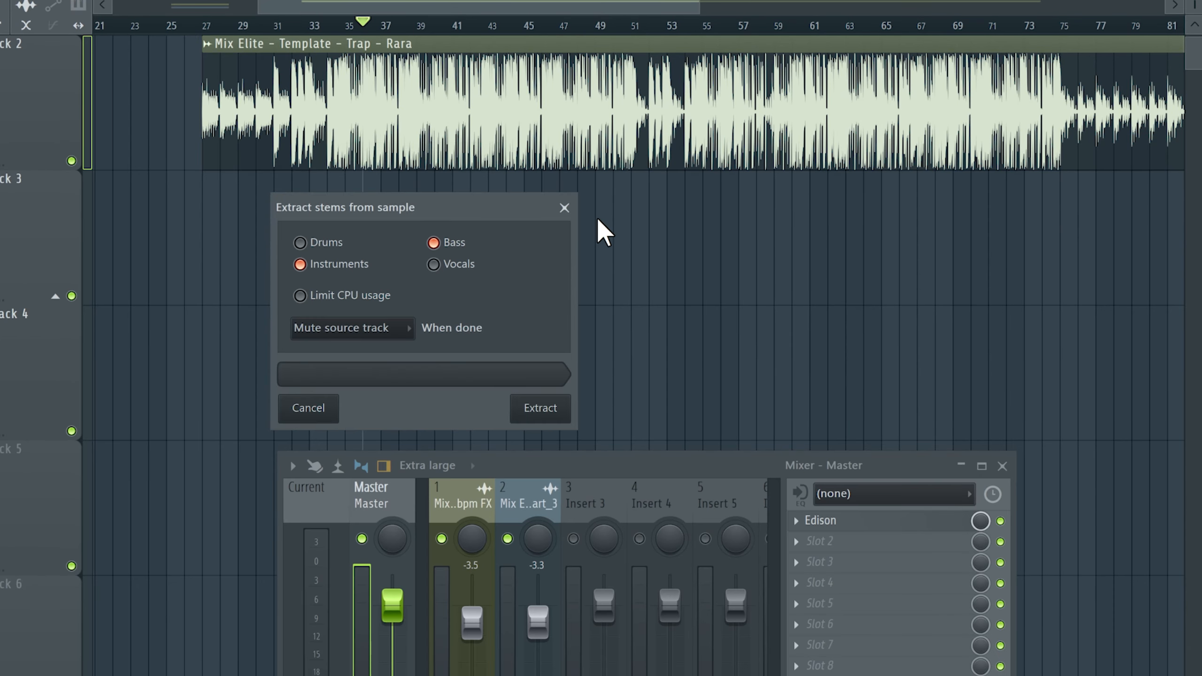
Extract the bass and instruments stems onto Tracks 3 and 4 and mute the original Rara clip.
{"action": "left_click", "coordinate": [538, 406]}
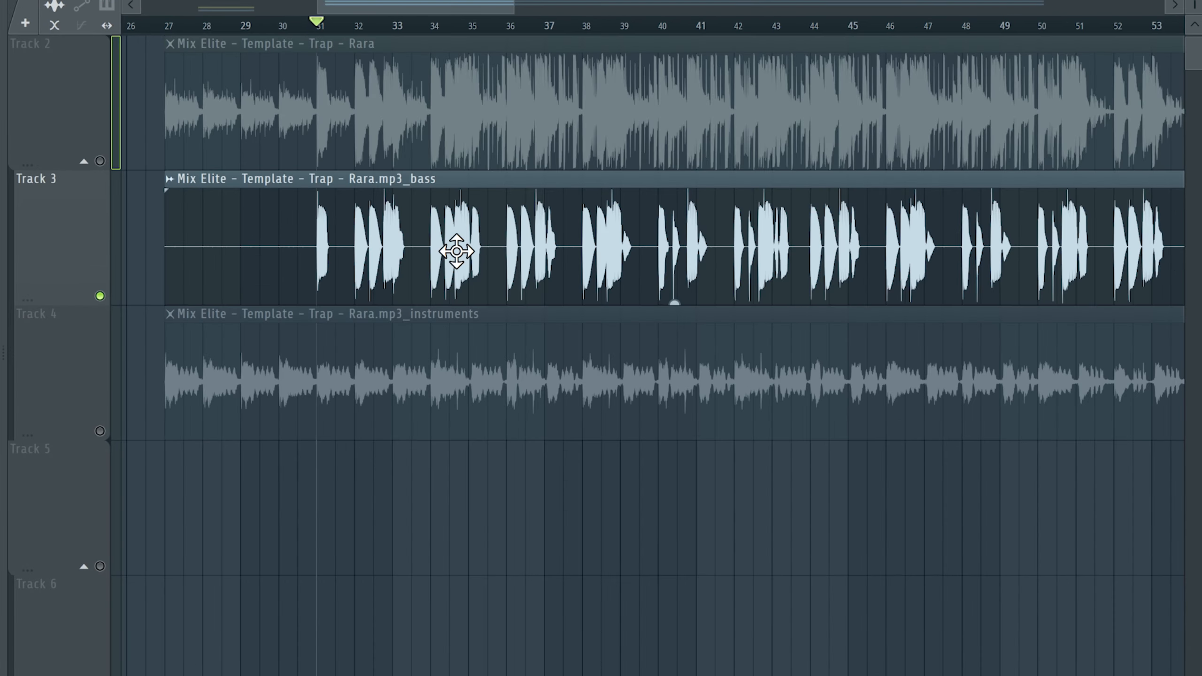
{"action": "right_click", "coordinate": [456, 252]}
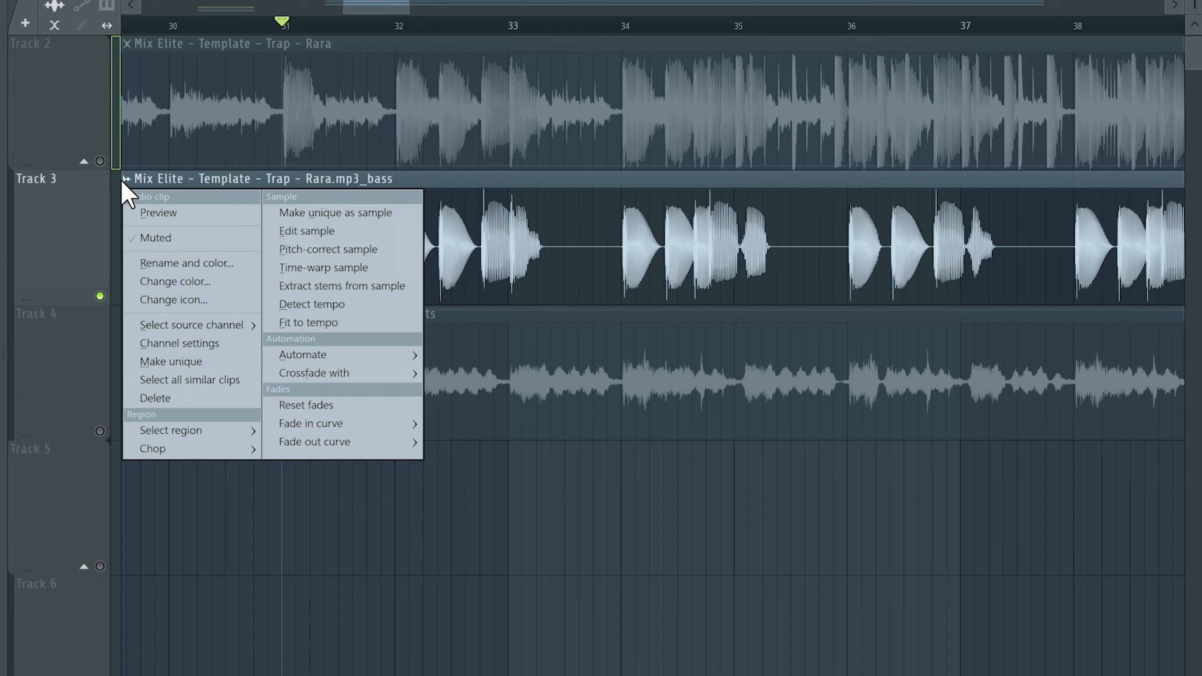
{"action": "left_click", "coordinate": [327, 248]}
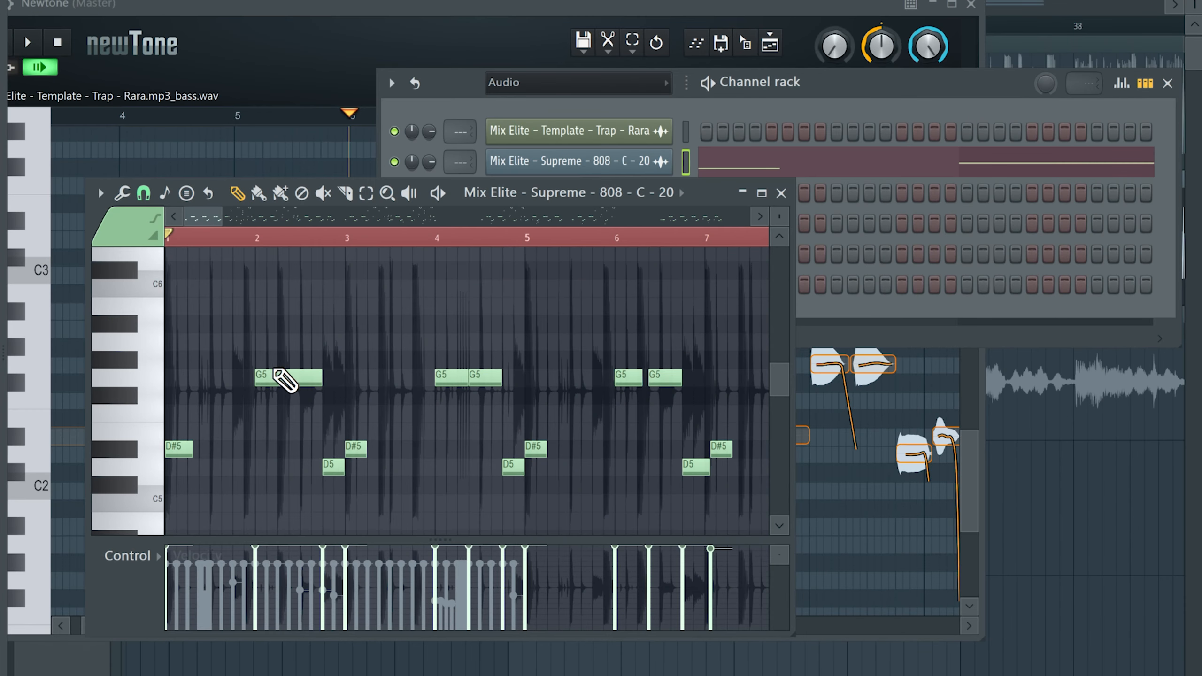
{"action": "mouse_move", "coordinate": [455, 540]}
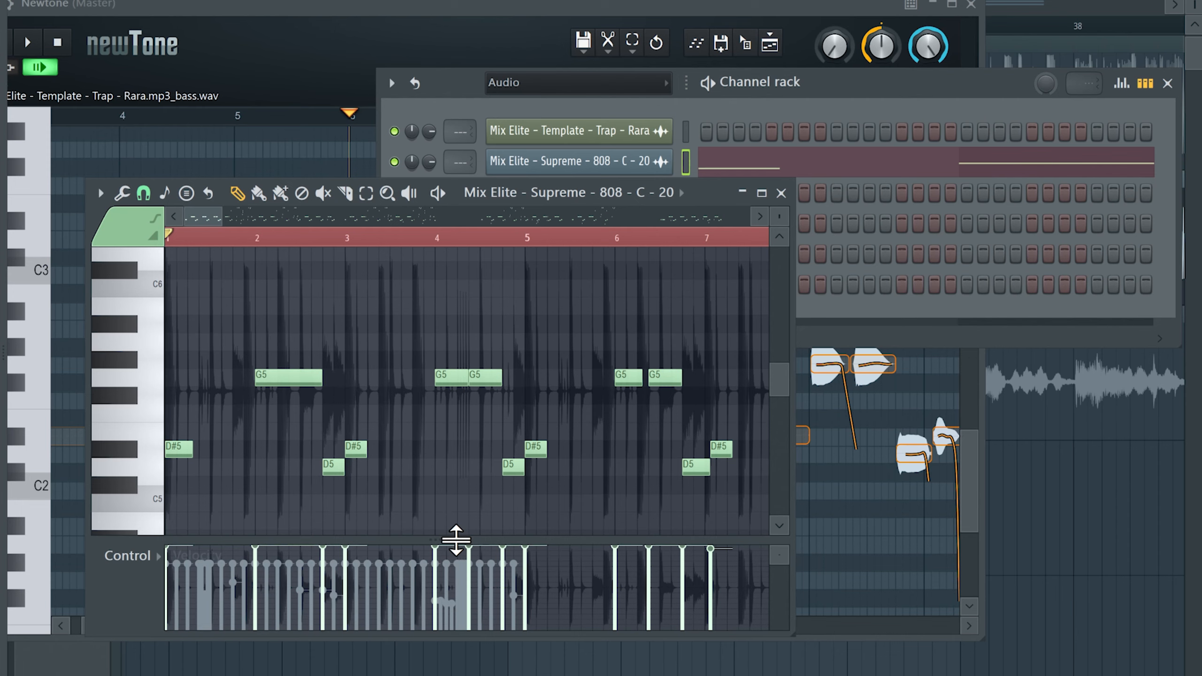
Adjust the velocity area under the G5, D#5 and D5 notes on the Supreme 808 channel.
{"action": "left_click", "coordinate": [545, 244]}
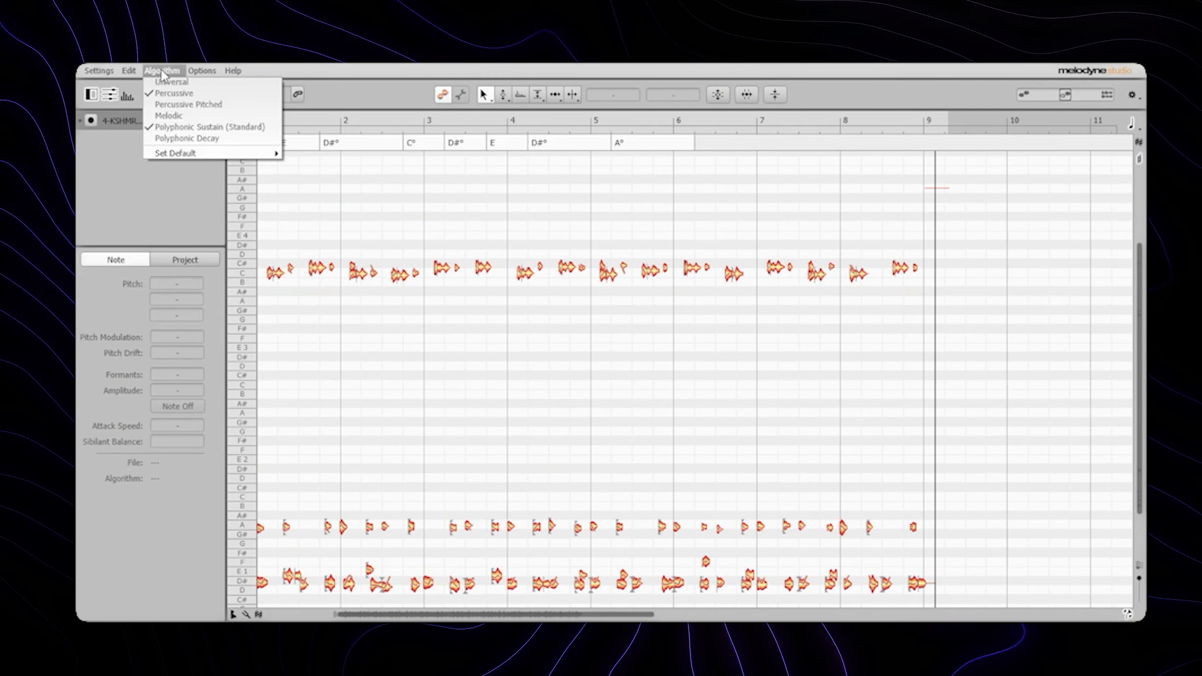
Choose Polyphonic Sustain as Melodyne's note detection algorithm for the sample.
{"action": "left_click", "coordinate": [208, 127]}
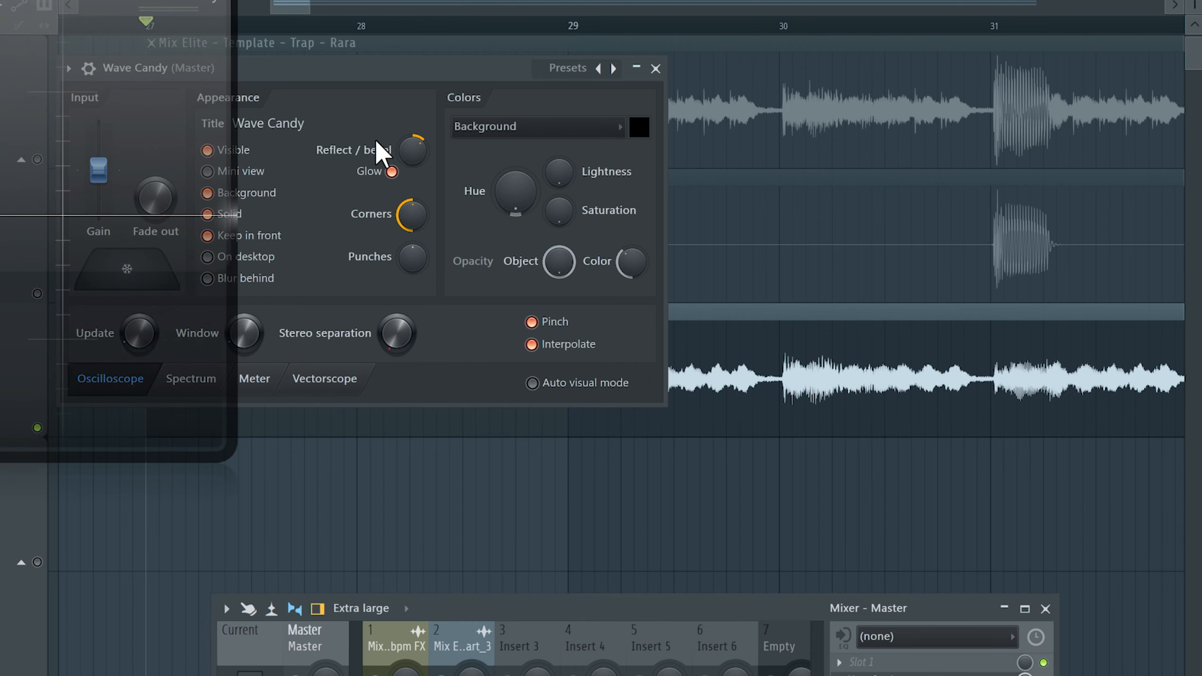
Set Wave Candy on the master to a pitch spectrum reading A#4 at 469 Hz.
{"action": "left_click", "coordinate": [189, 377]}
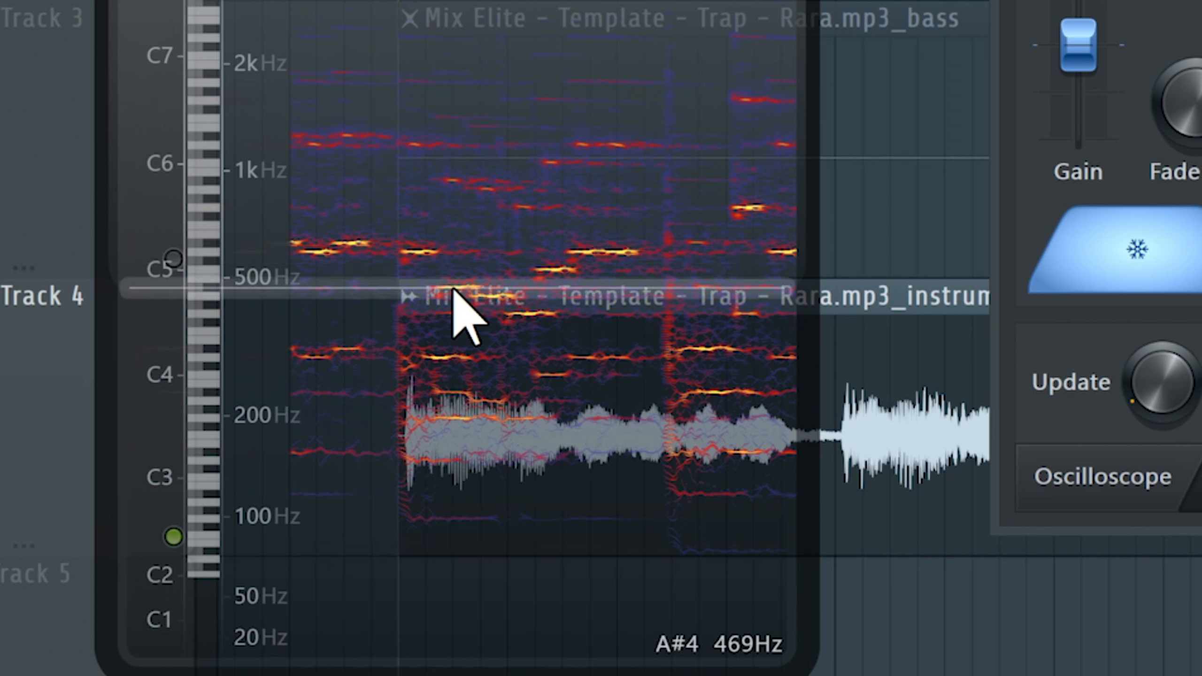
{"action": "mouse_move", "coordinate": [586, 269]}
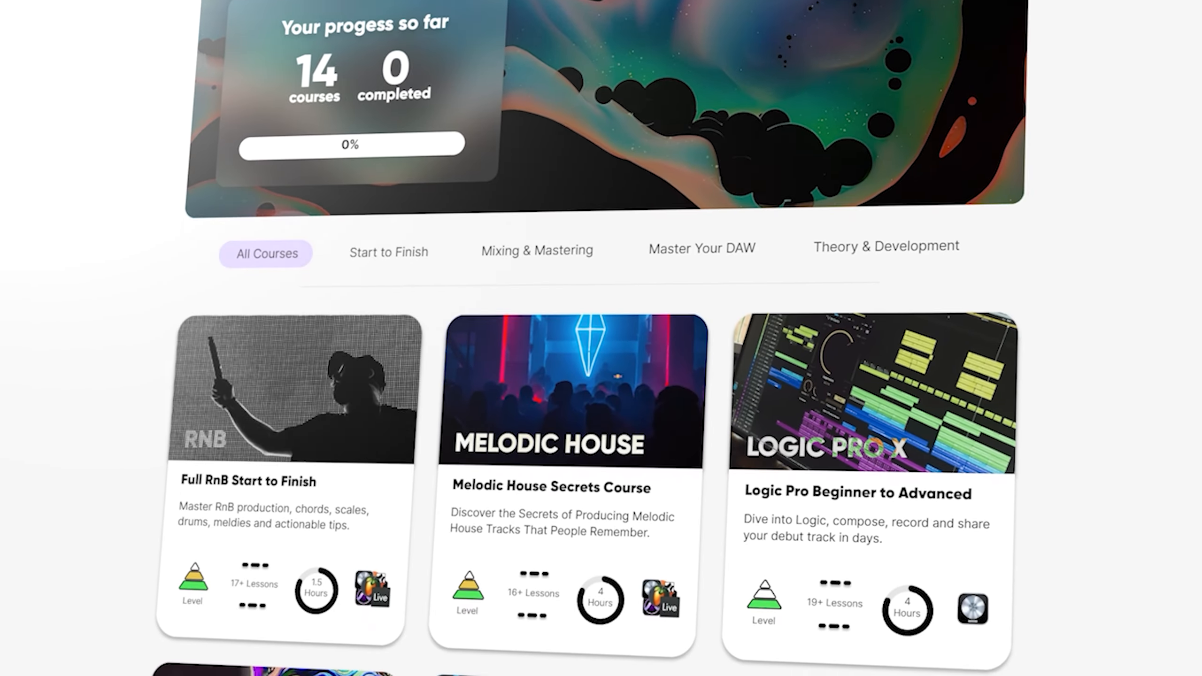
Scroll down the Mix Elite All Courses catalogue to browse the course cards.
{"action": "scroll", "scroll_direction": "down", "scroll_amount": 3}
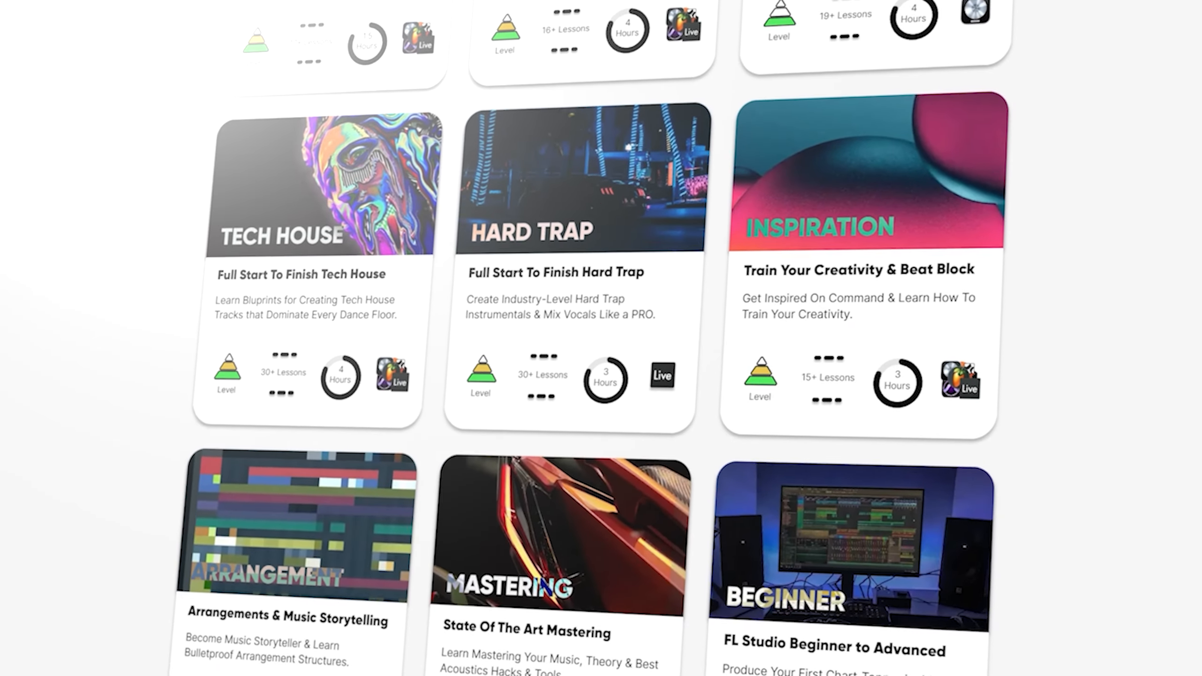